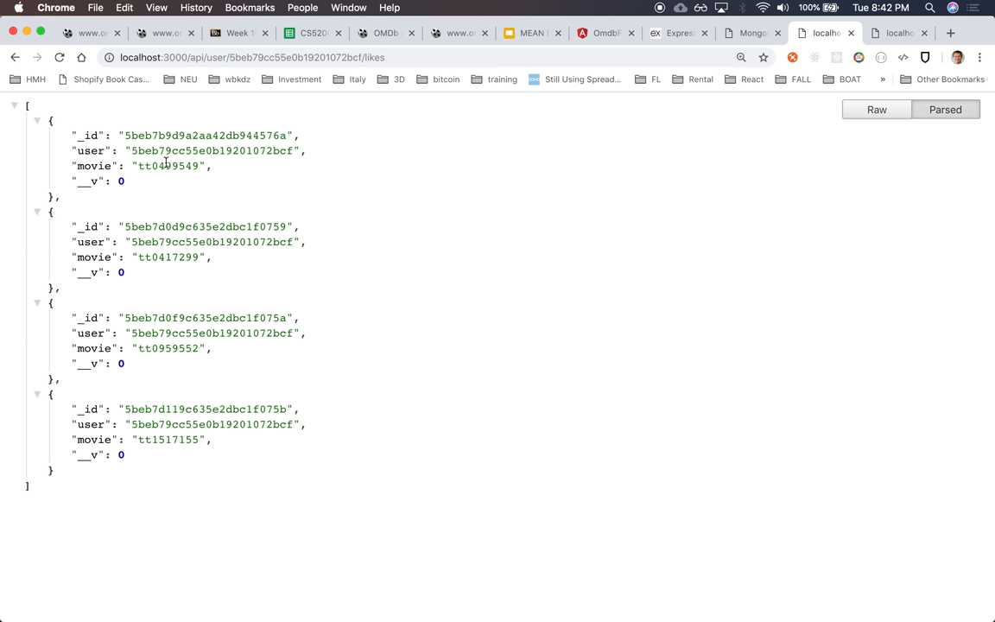
Add a new empty file named user.schema.server.js under the models folder
double_click(213, 150)
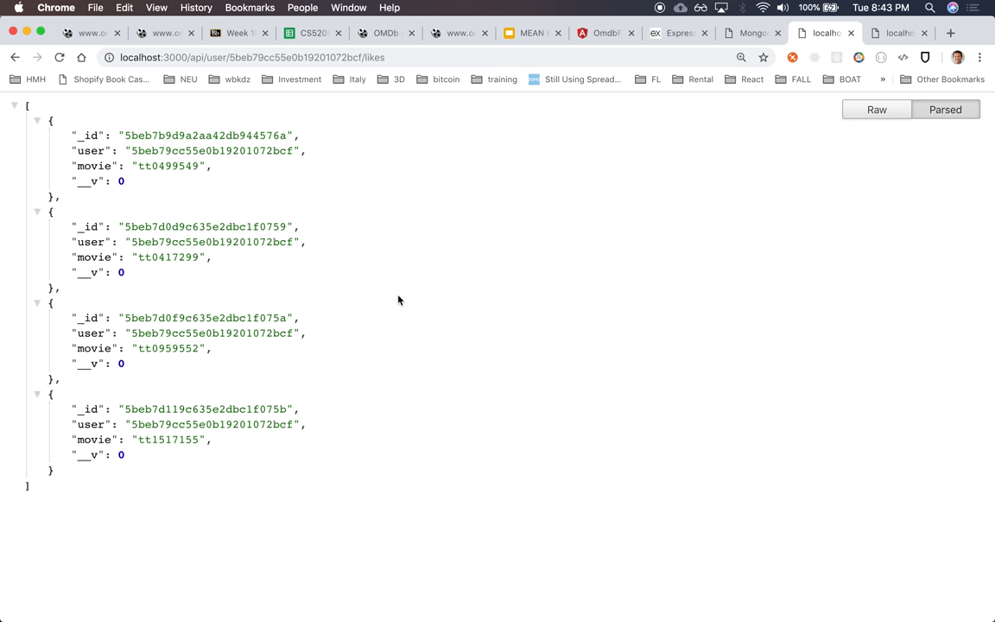
mouse_move(393, 239)
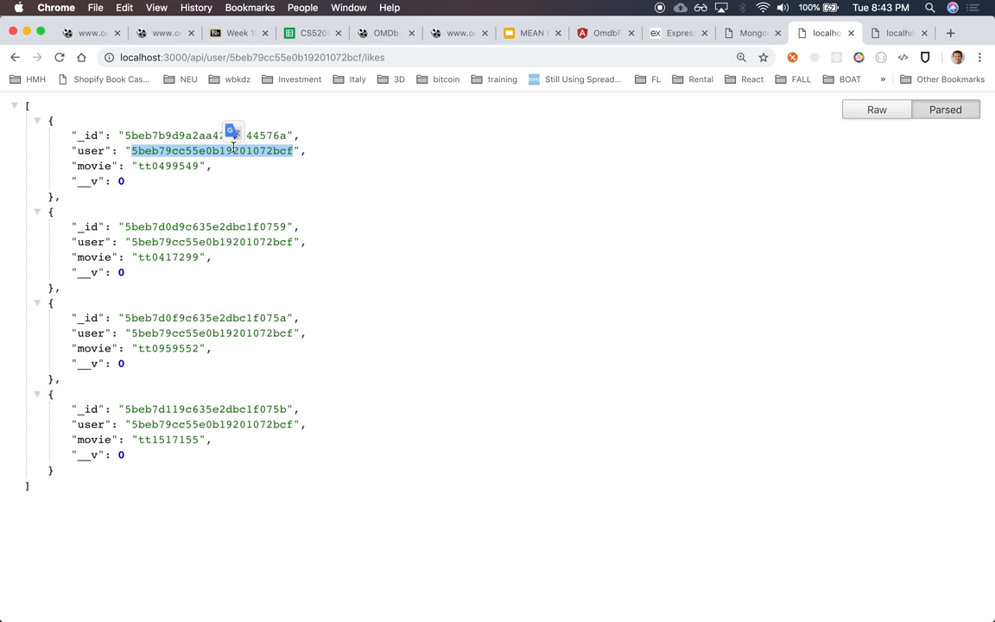
mouse_move(518, 214)
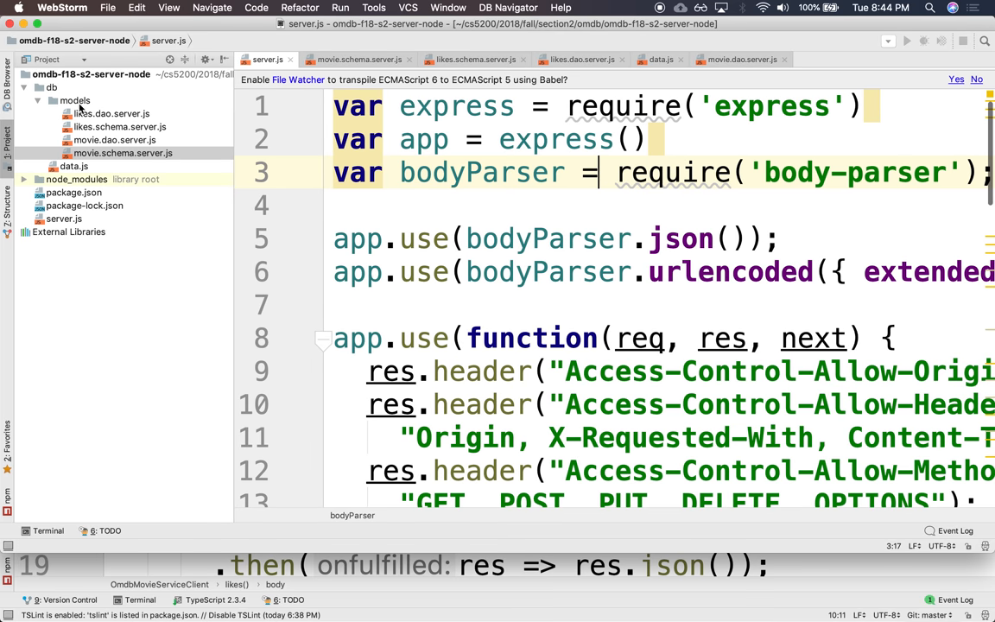
left_click(76, 100)
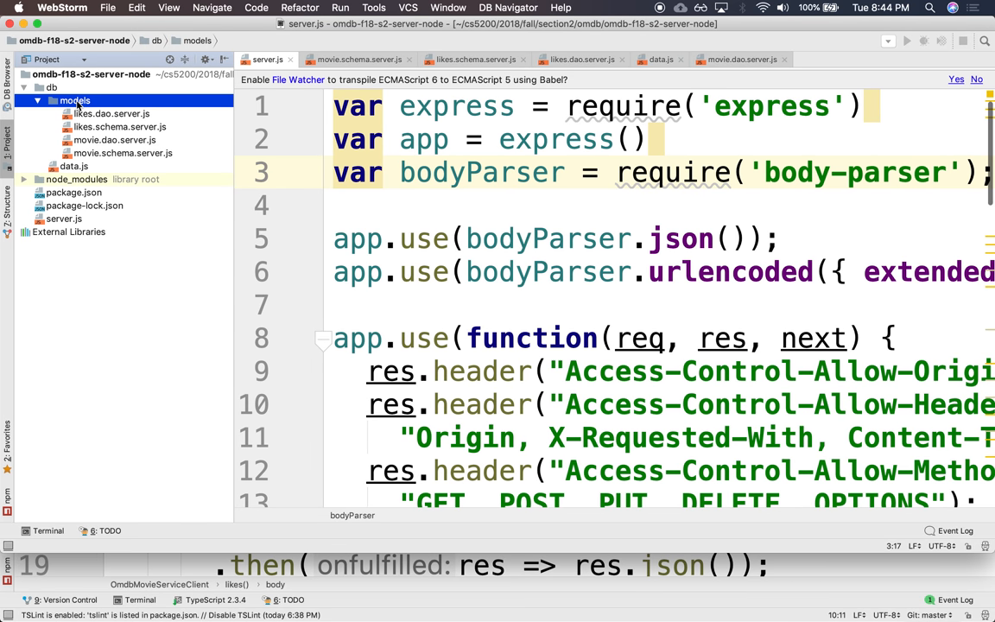
right_click(74, 100)
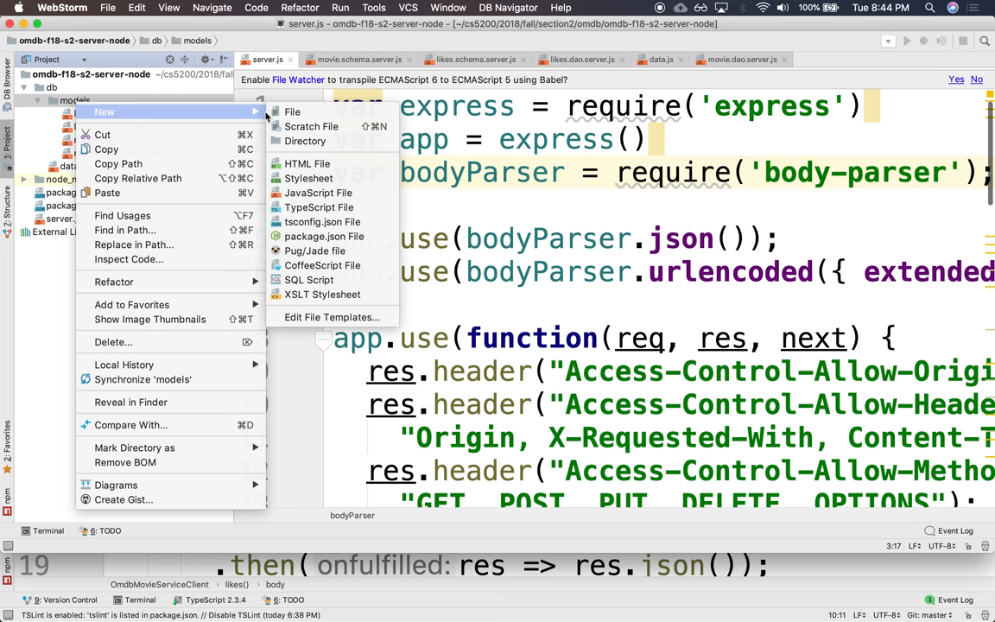
left_click(292, 112)
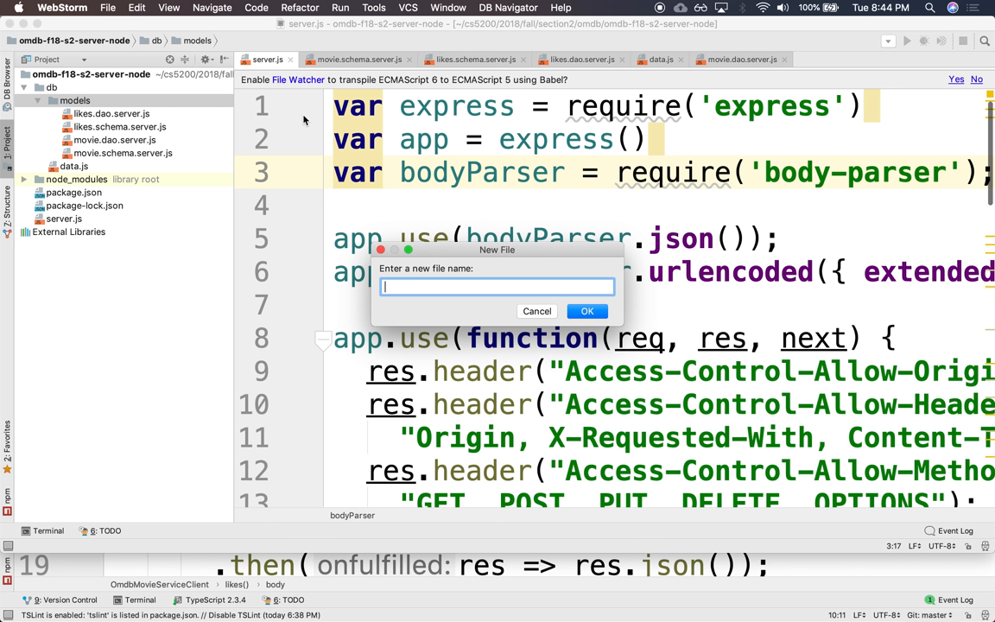
type("user")
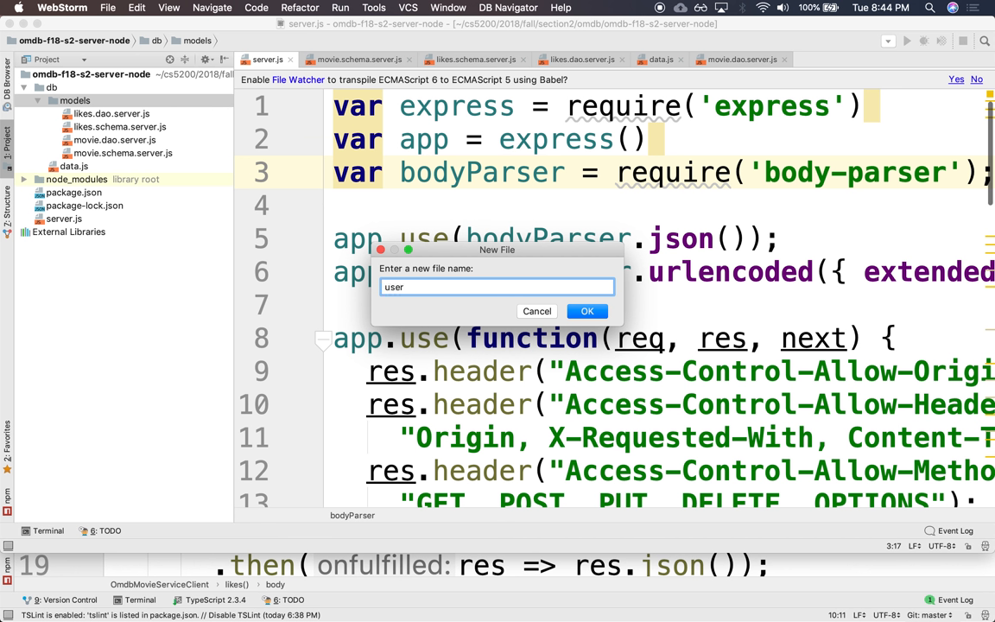
type(".schema.")
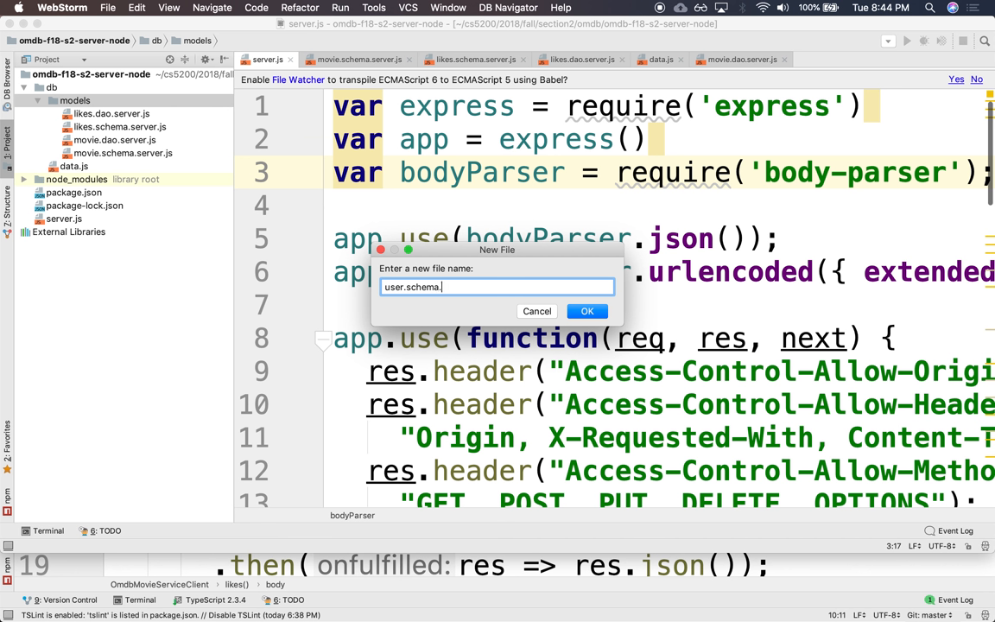
left_click(587, 311)
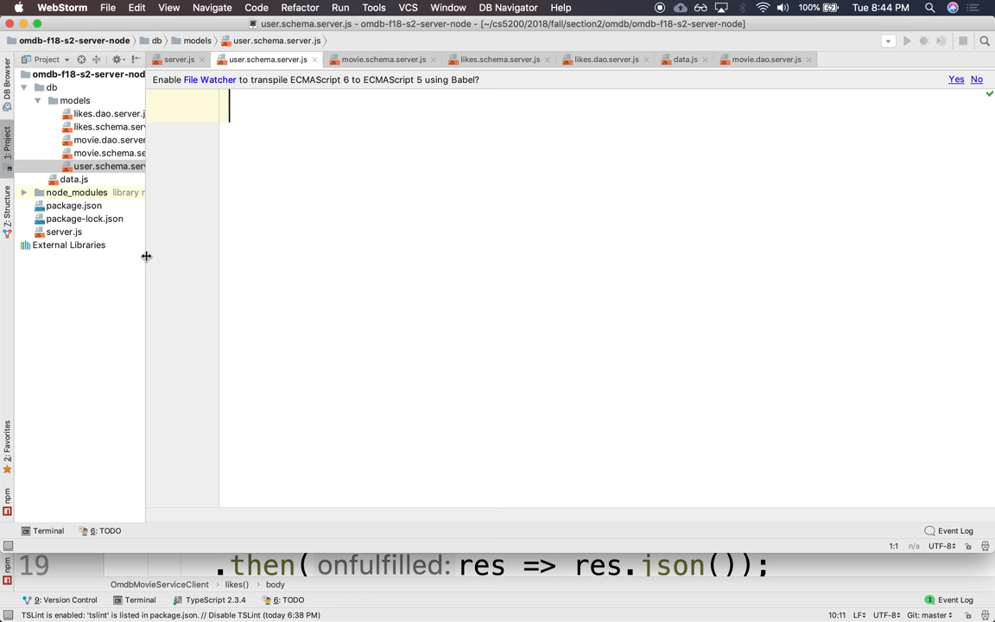
Require mongoose and define userSchema with username, firstName and lastName String fields
type("const mong")
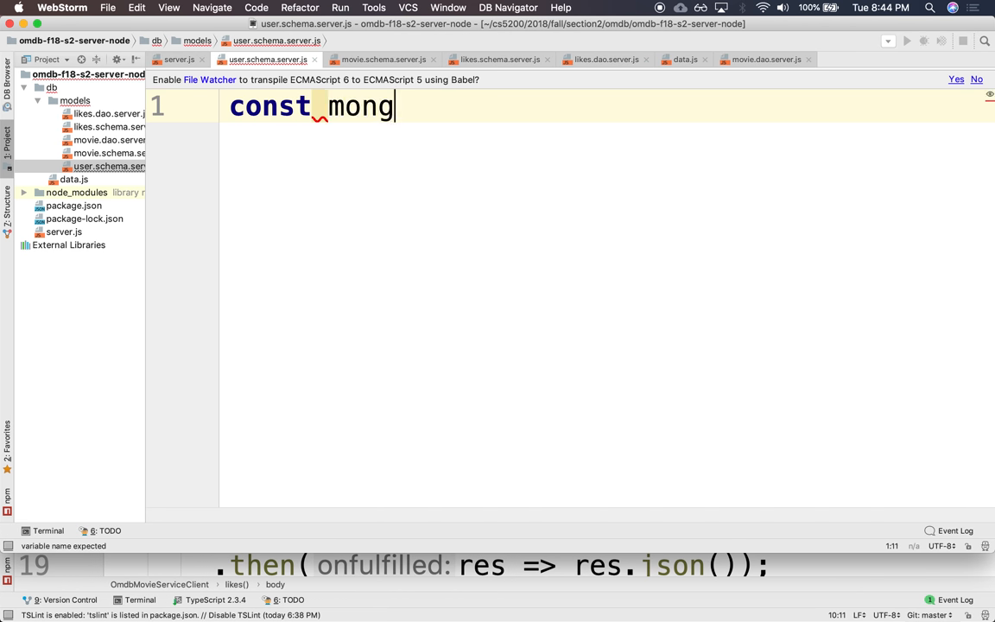
type("oose = require('')")
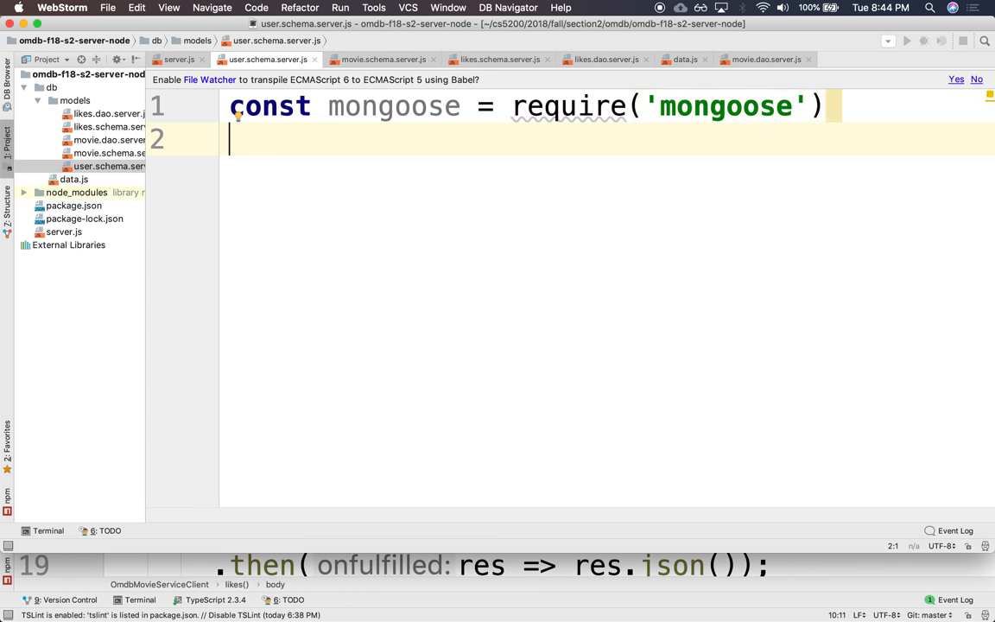
type("const us")
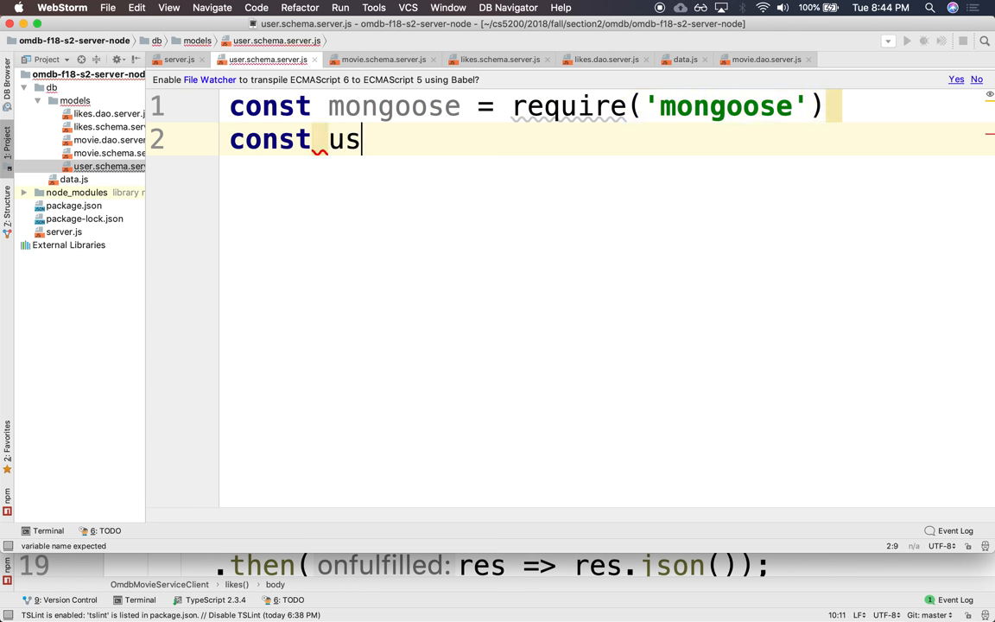
type("erShce")
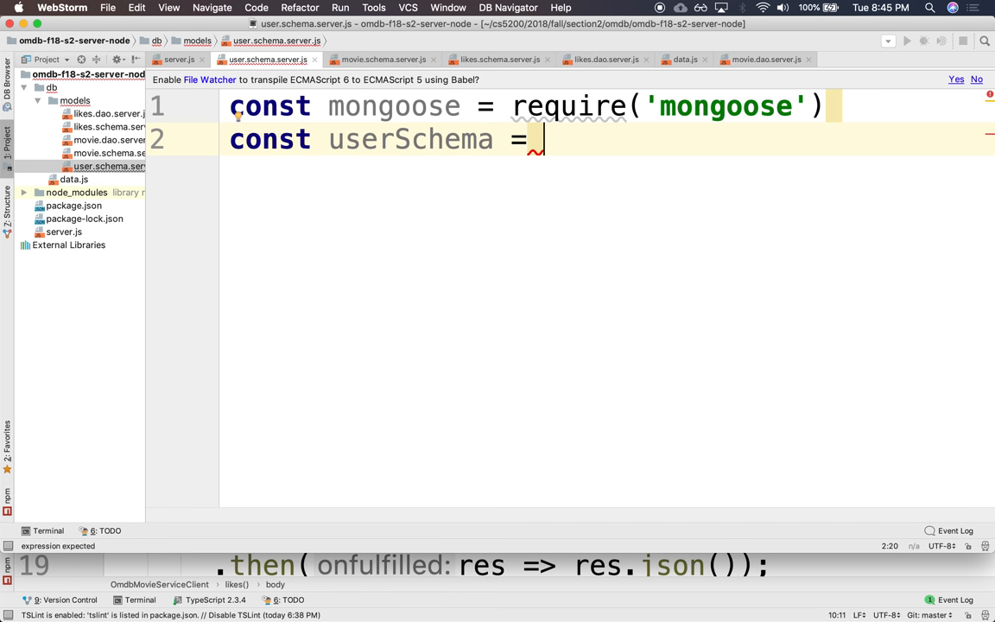
type("mongoose")
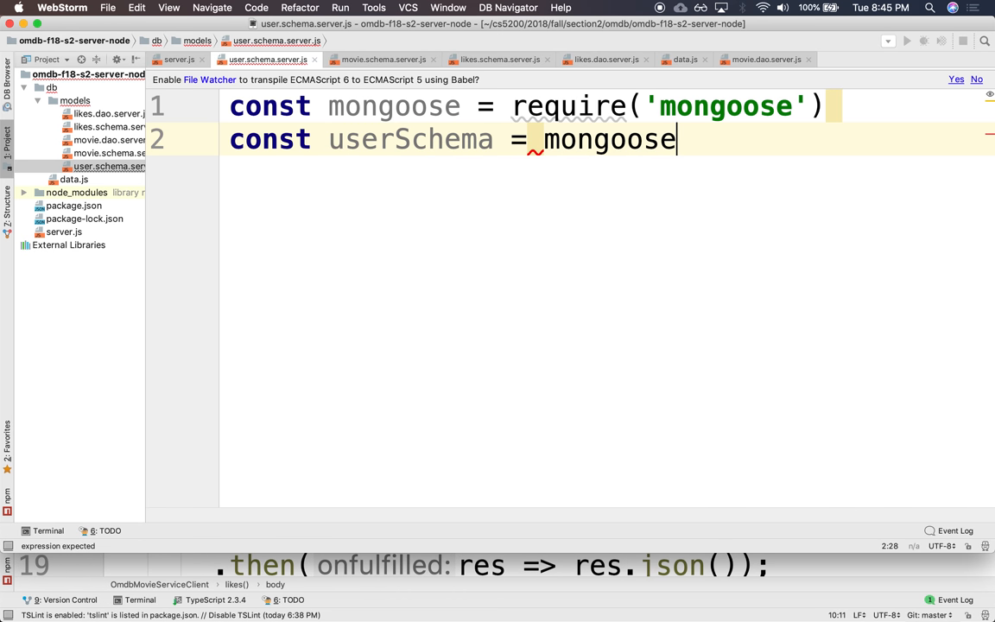
type(".Schema")
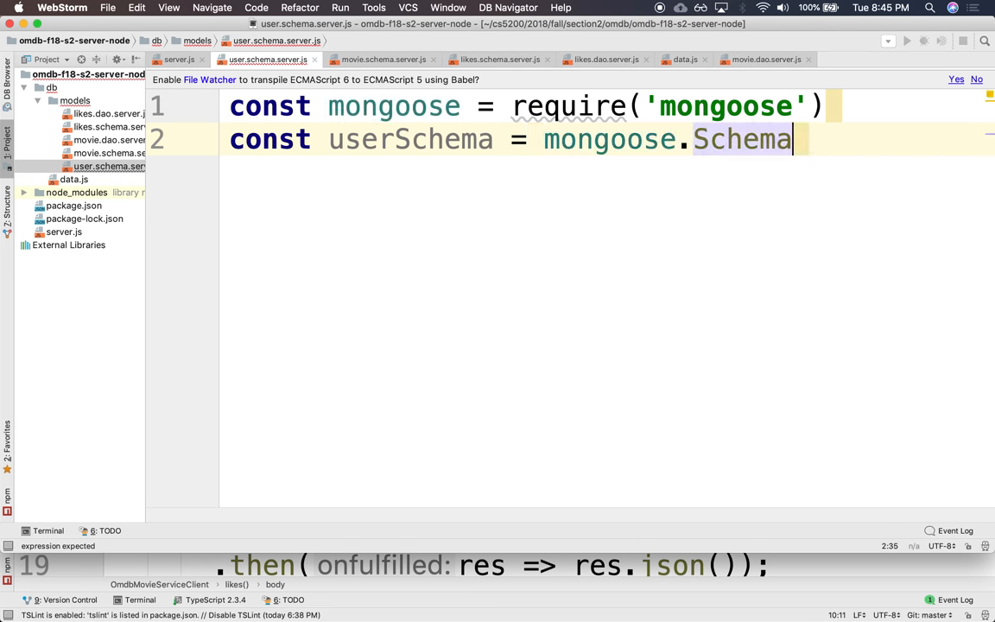
type("({}")
type("user")
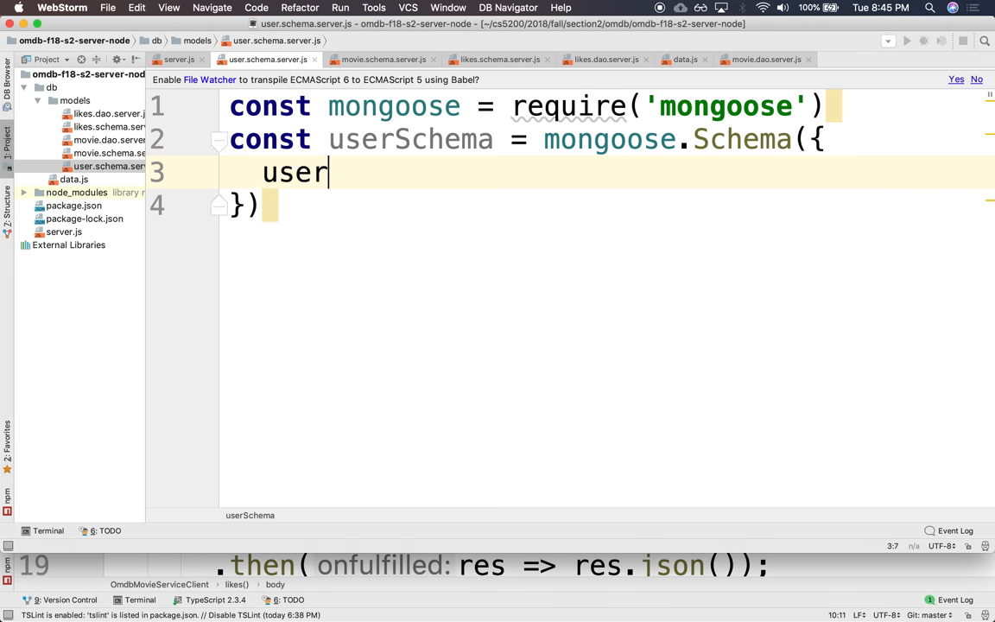
type("name: String,")
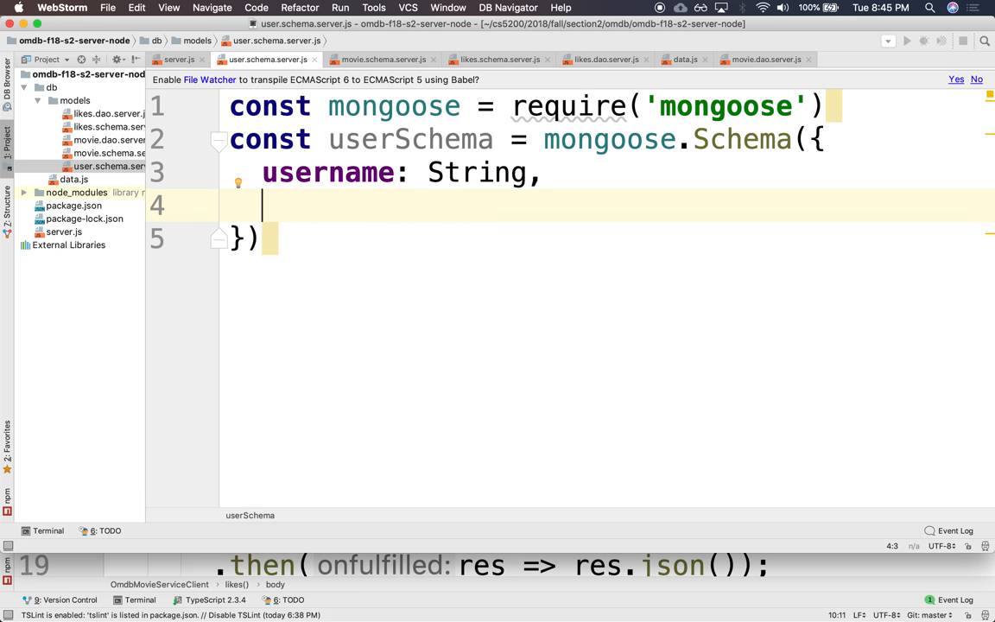
type("firstN")
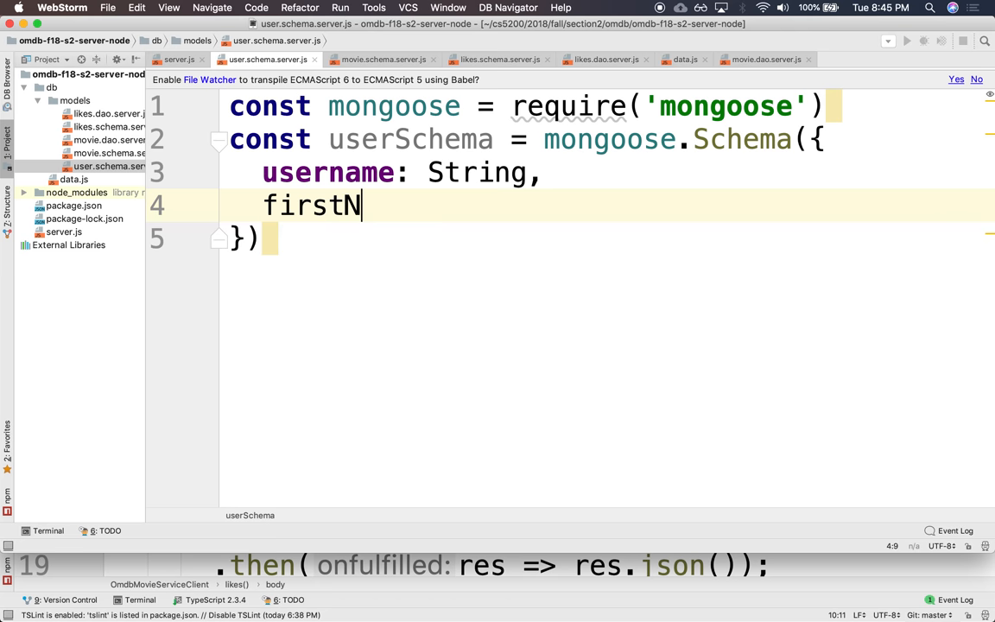
type("anem: String,")
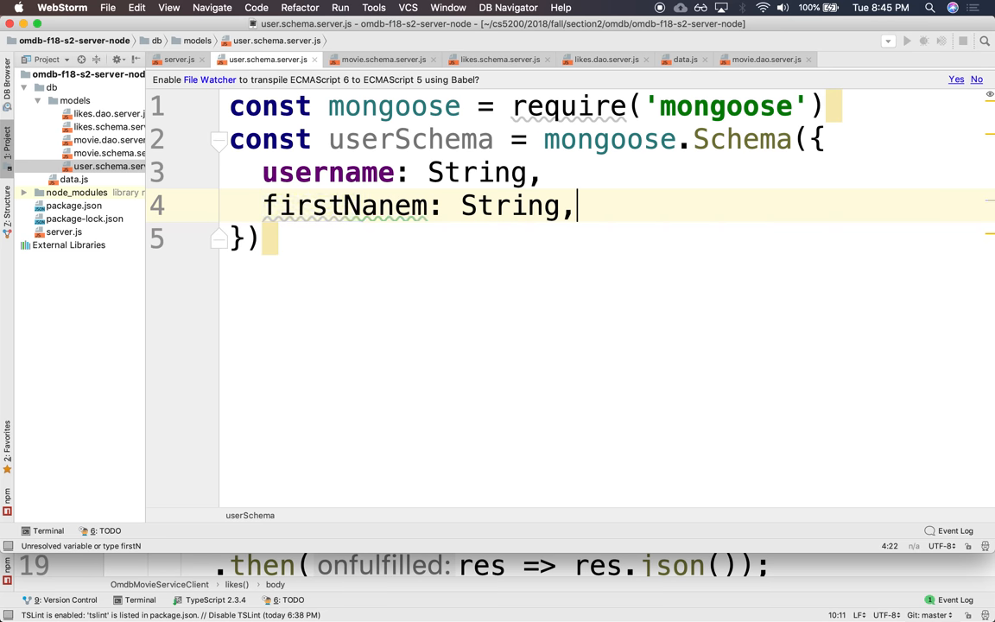
type("lastName:")
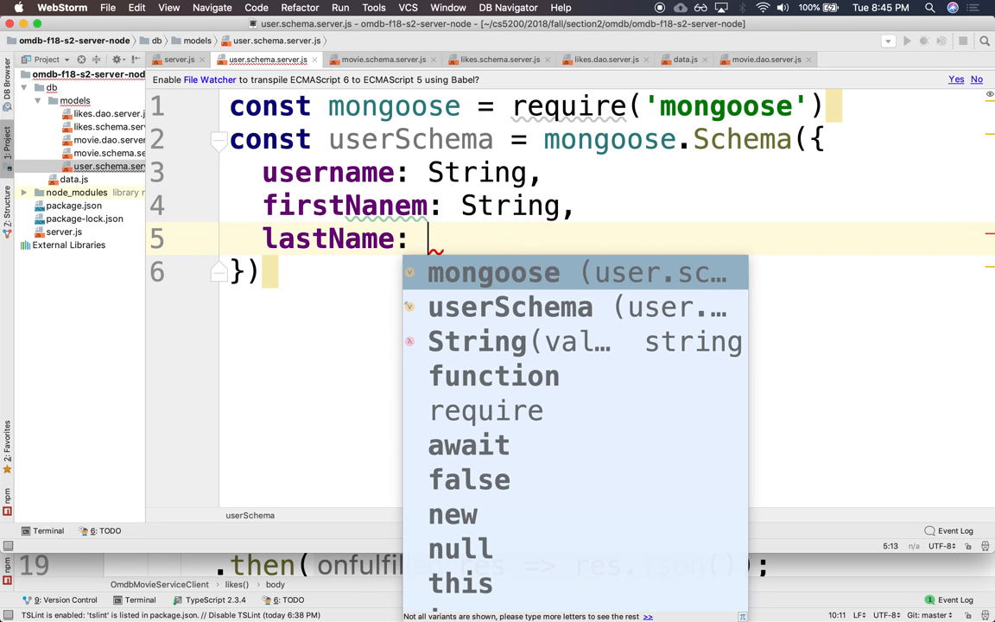
type("String")
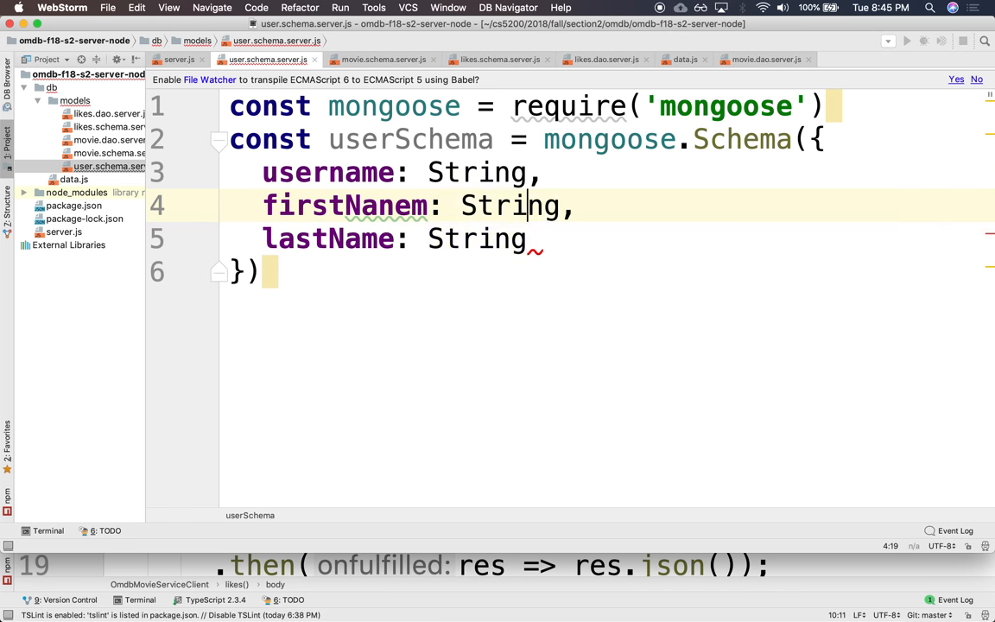
Fix the misspelled firstName field and add the collection option 'users'
double_click(345, 206)
type(", ")
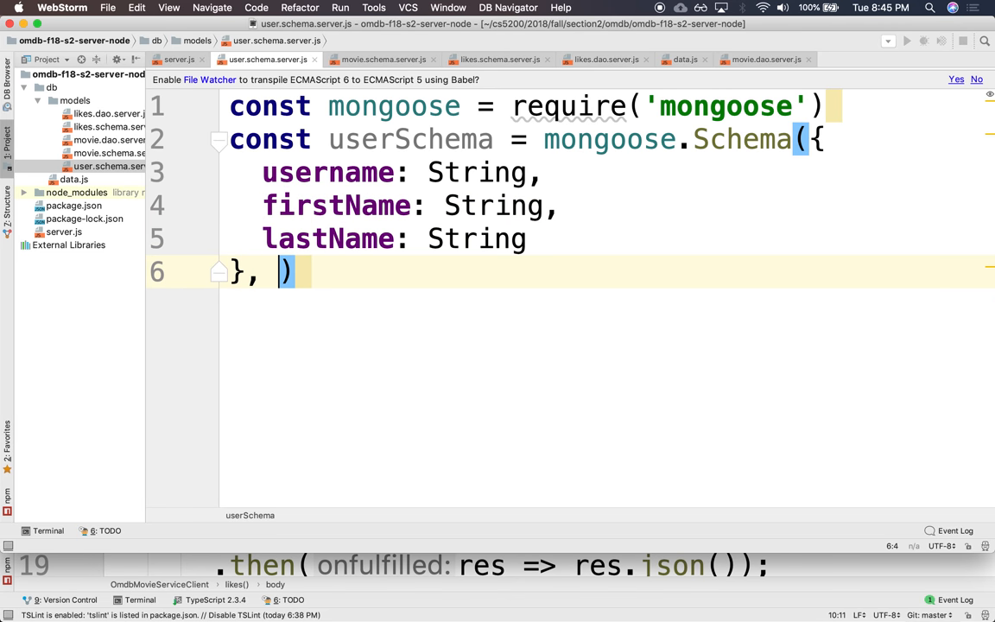
type("{collec")
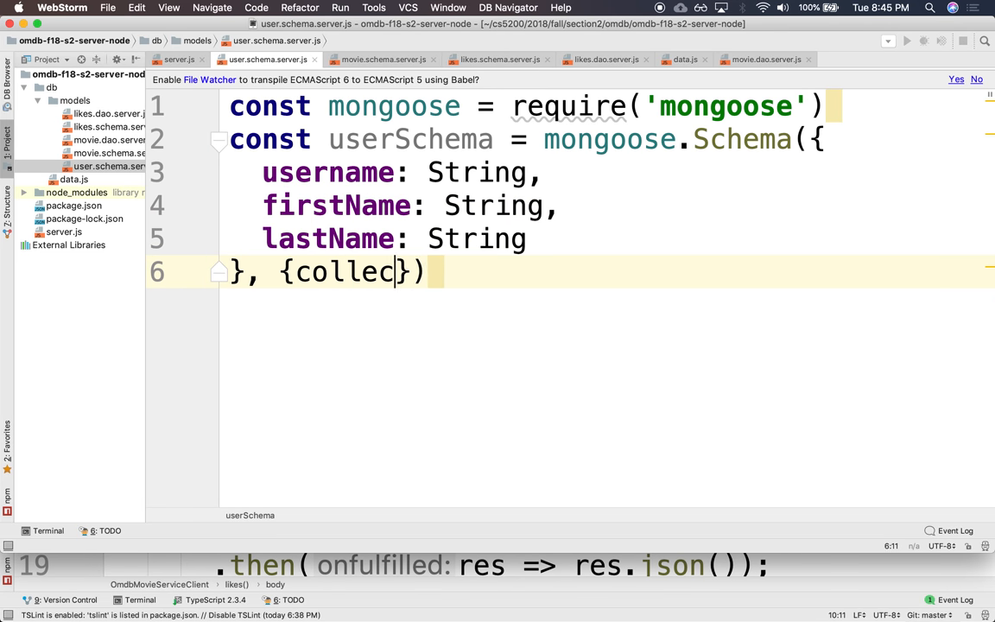
type("t")
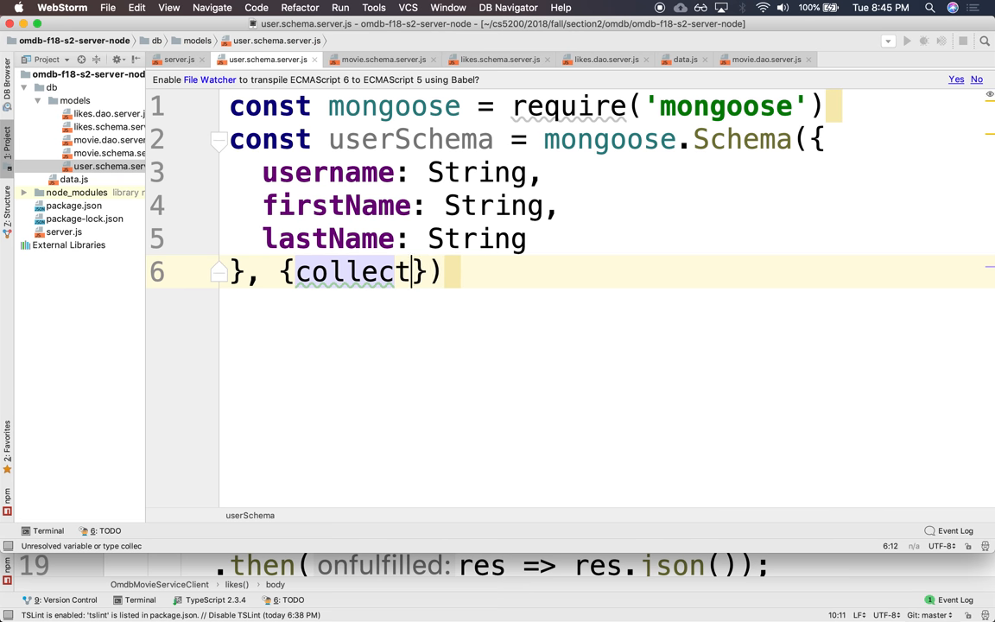
type("ion: 'users'")
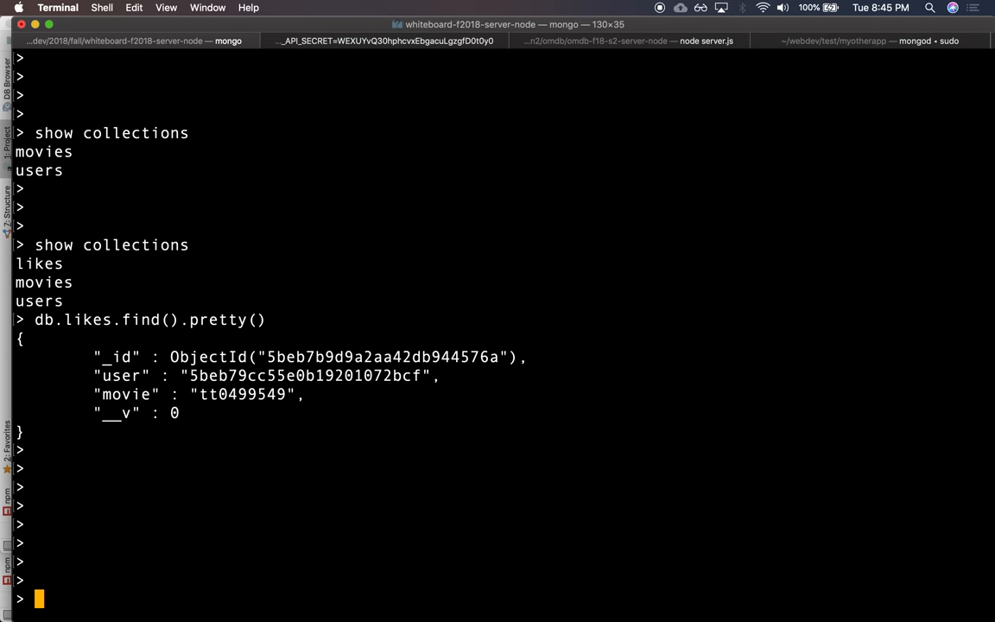
Run db.users.find in the mongo shell to check stored users
double_click(39, 300)
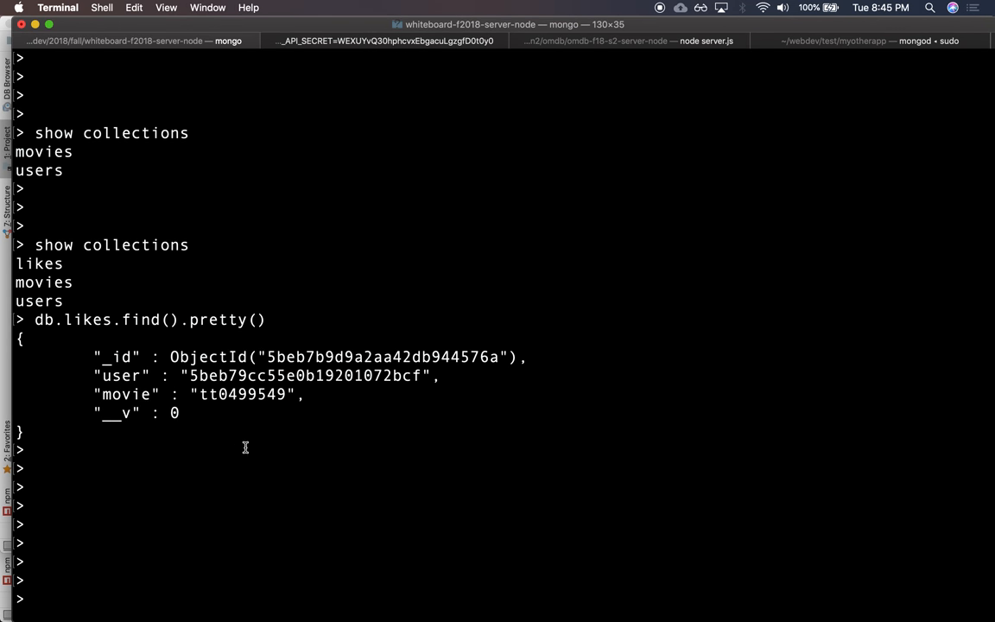
type("db.users.find().pretty(")
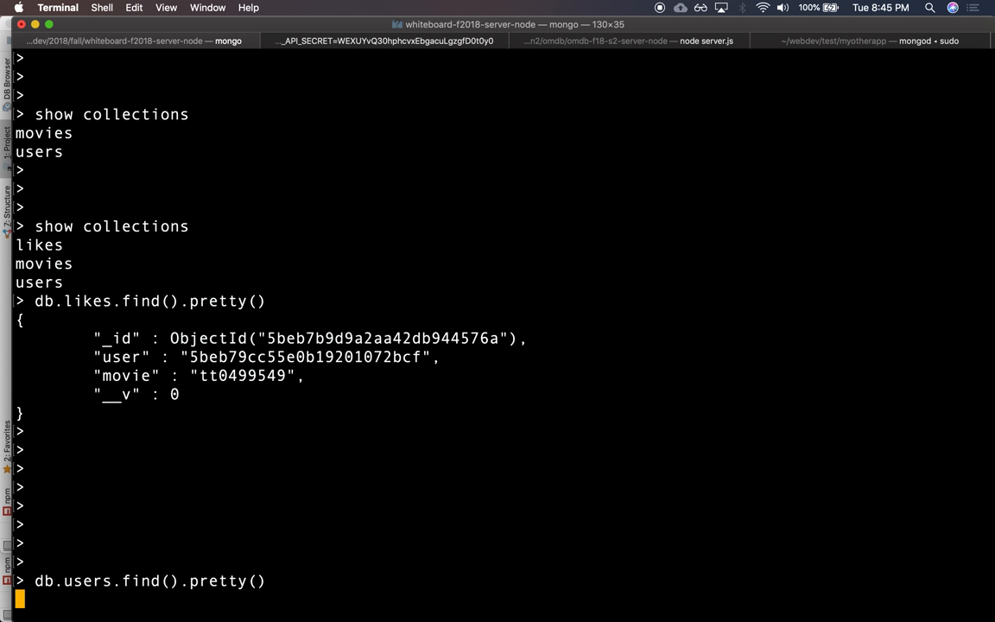
key("enter")
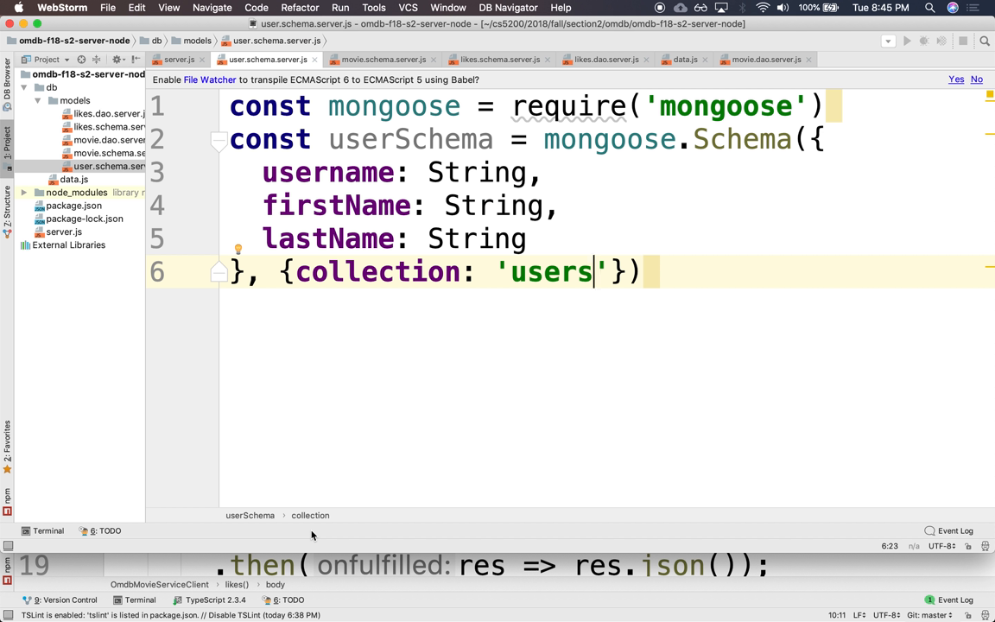
Export userSchema with module.exports at the end of the user schema file
key("enter")
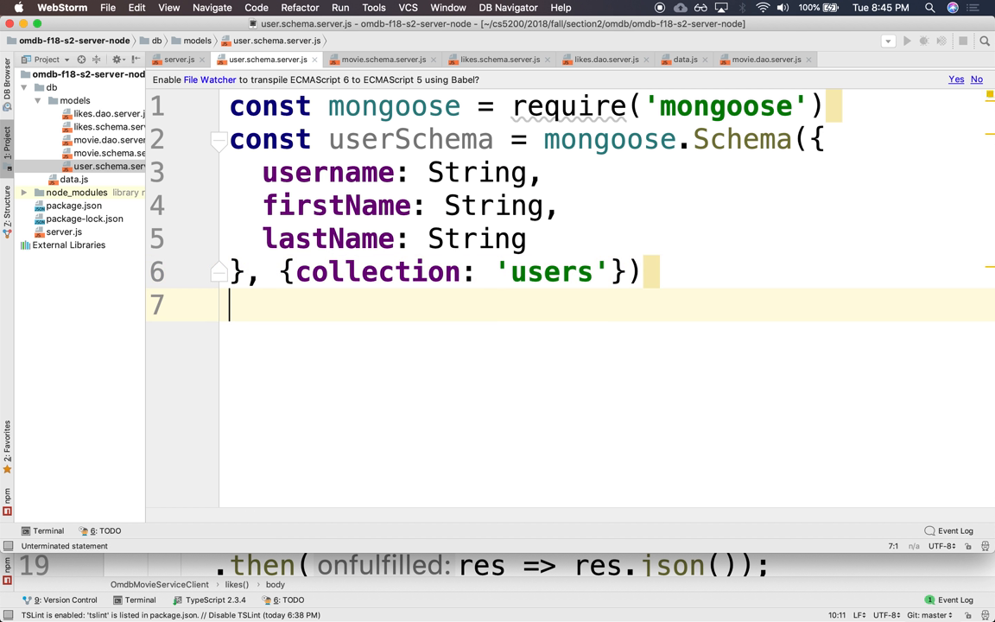
type("module.")
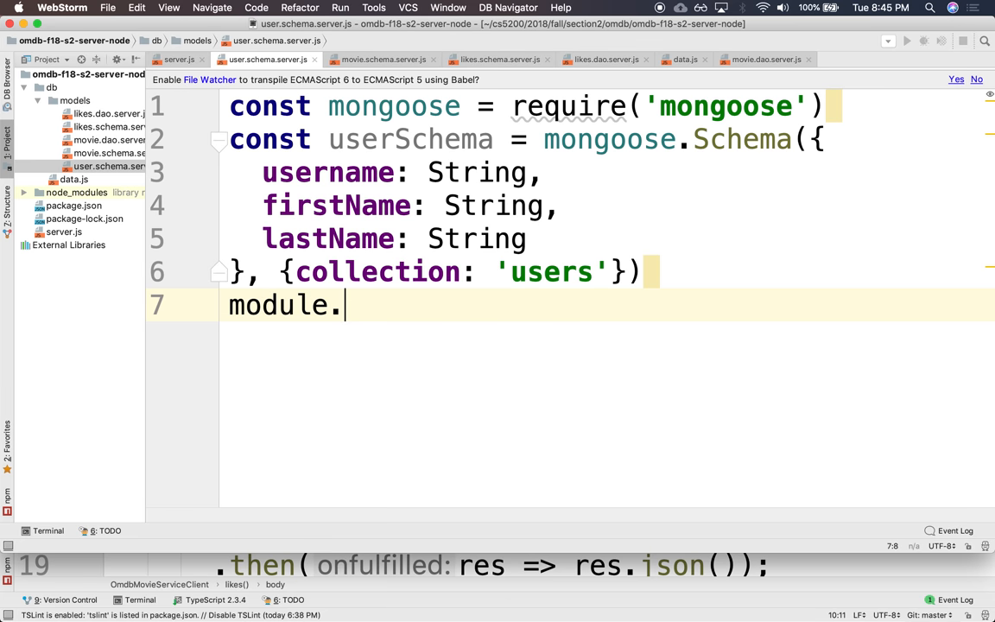
type("export")
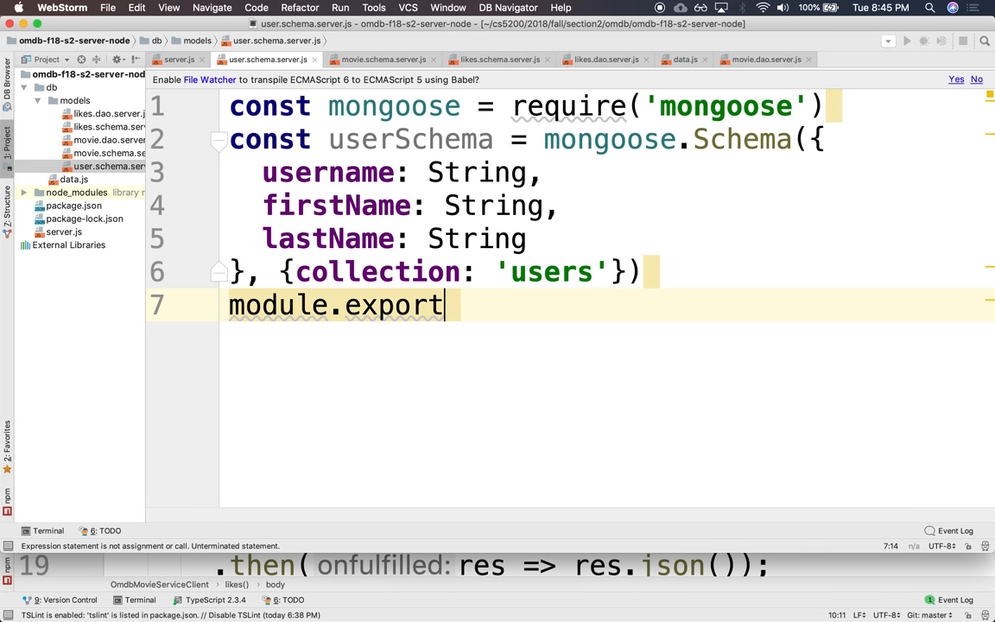
type("s = userSchema")
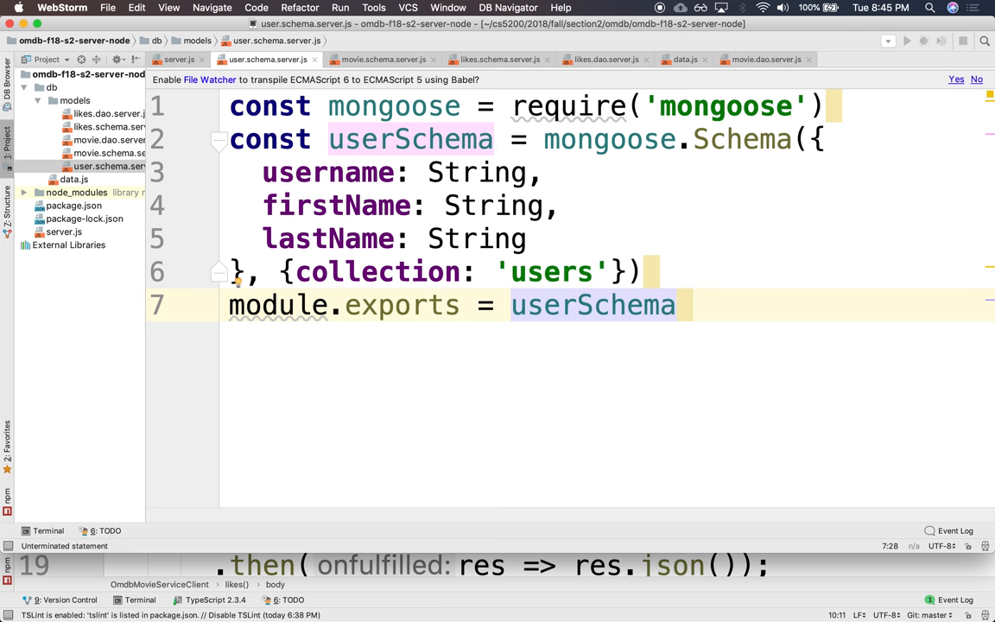
Create a new empty user.dao.server.js file in the models folder
left_click(75, 100)
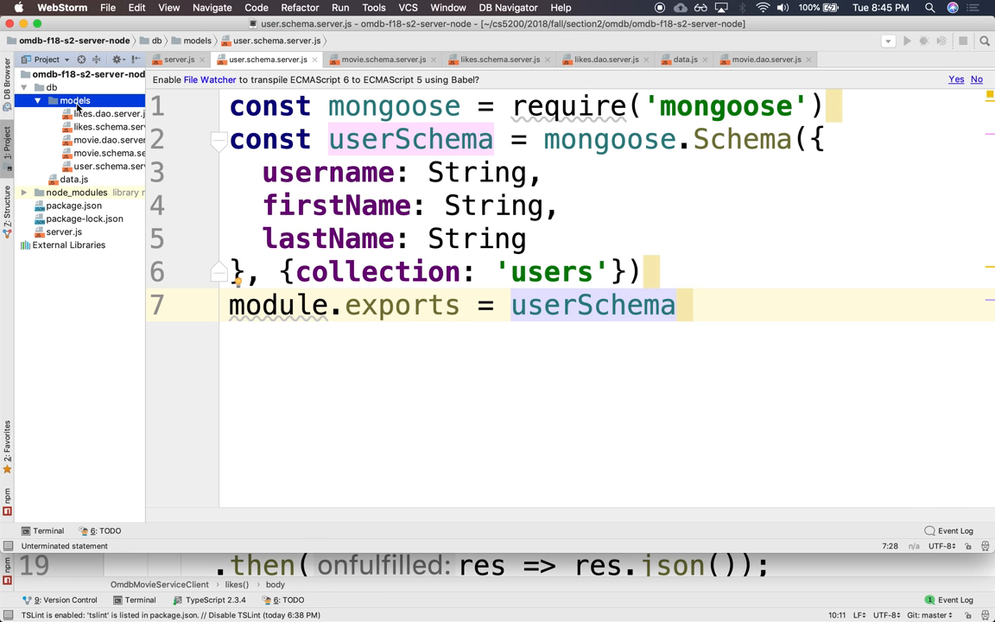
right_click(75, 100)
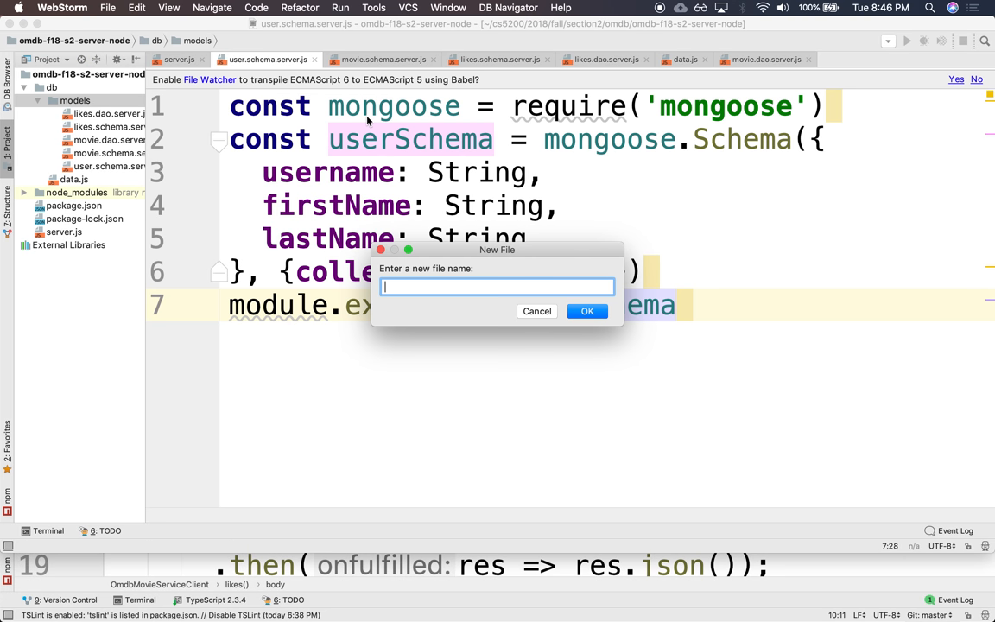
type("user.")
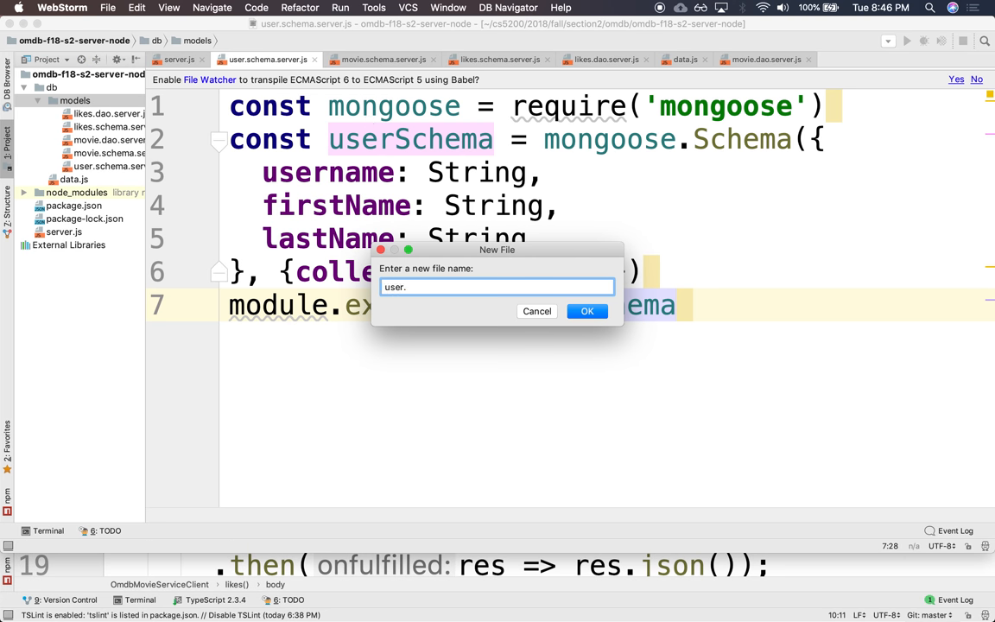
type("dao.")
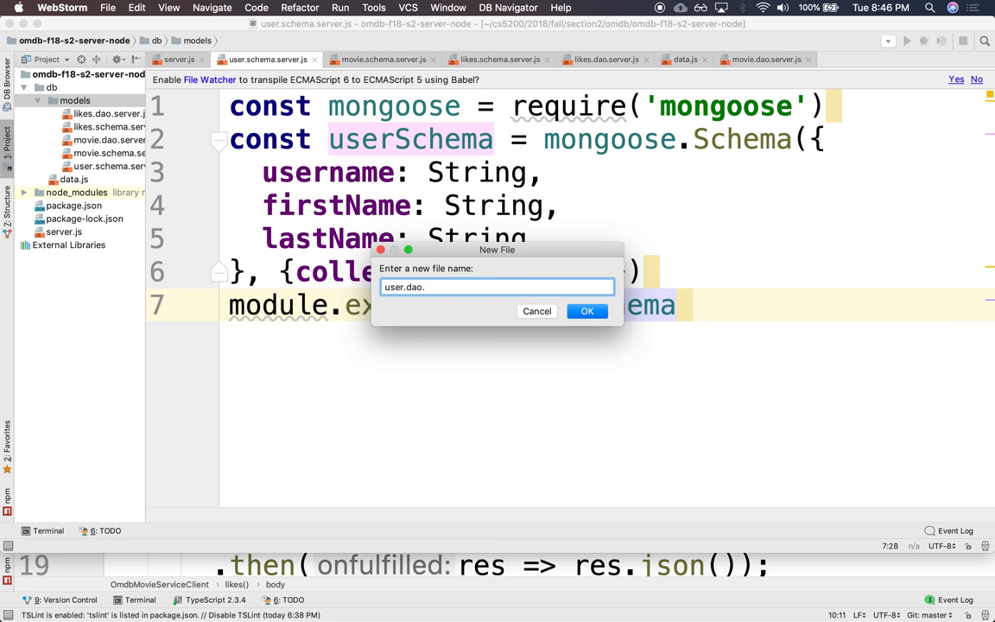
type("server.")
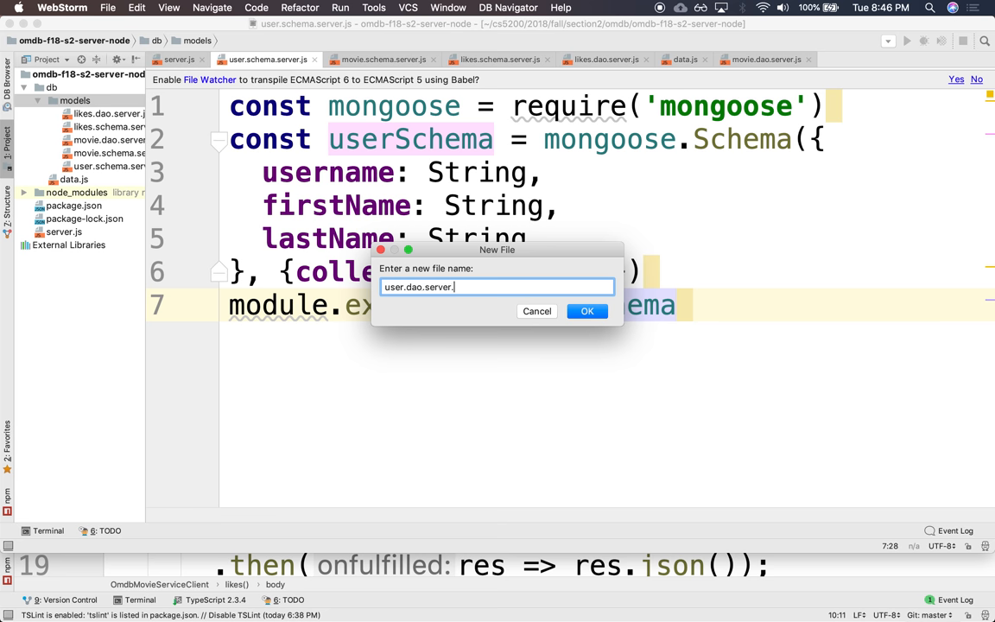
left_click(587, 311)
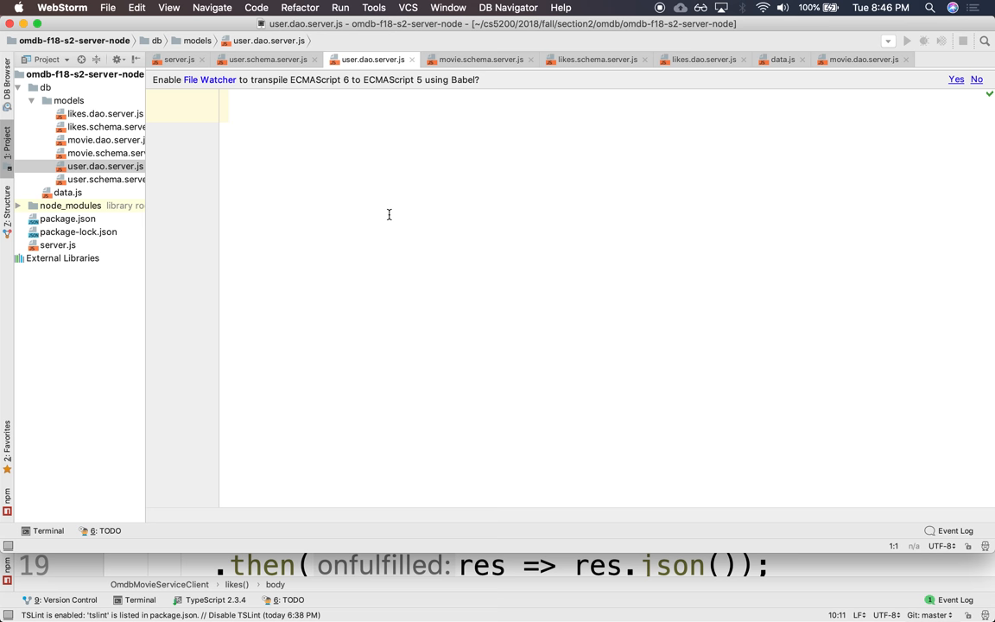
Require userSchema from './user.schema.server' and mongoose in the user DAO
type("const userSch")
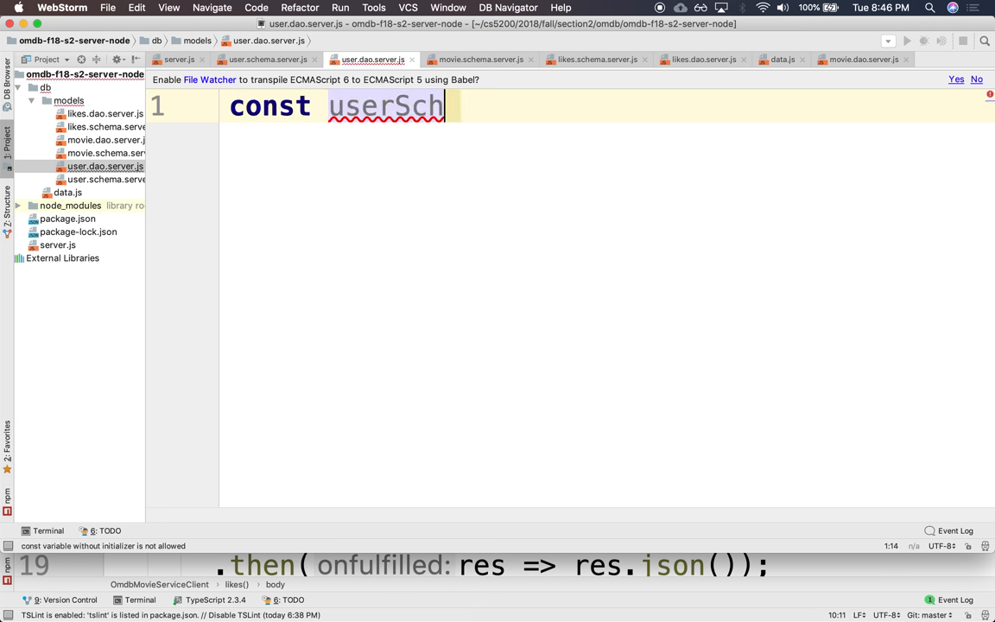
type("ema =")
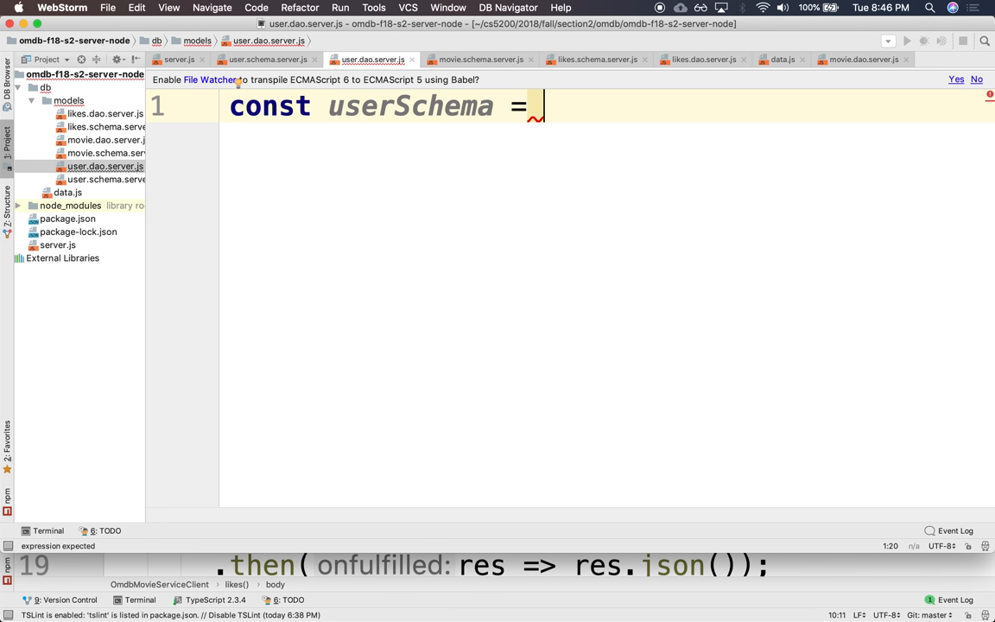
type("require('')")
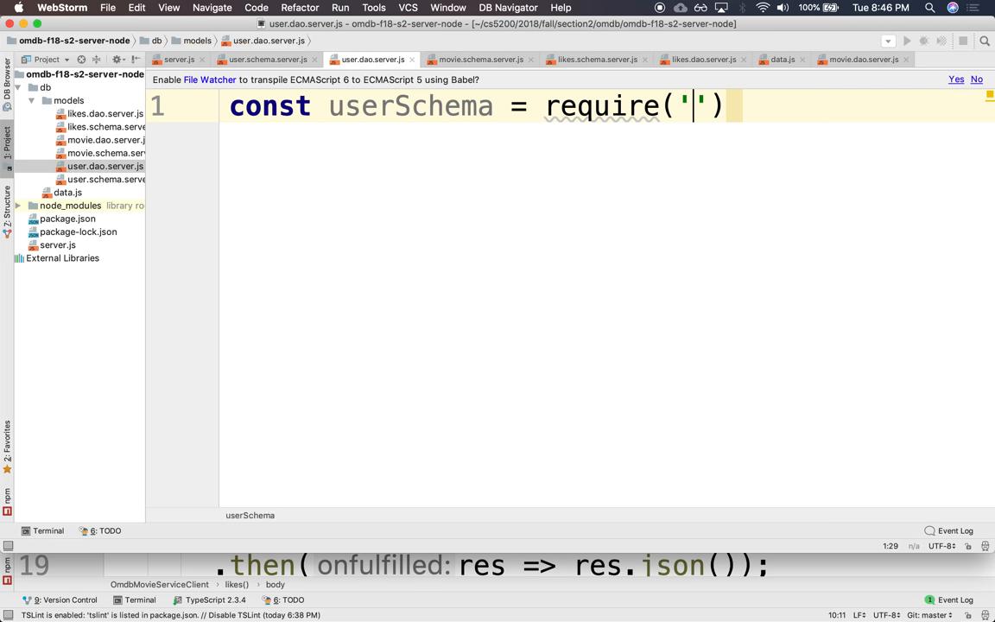
type("./user.schema.server")
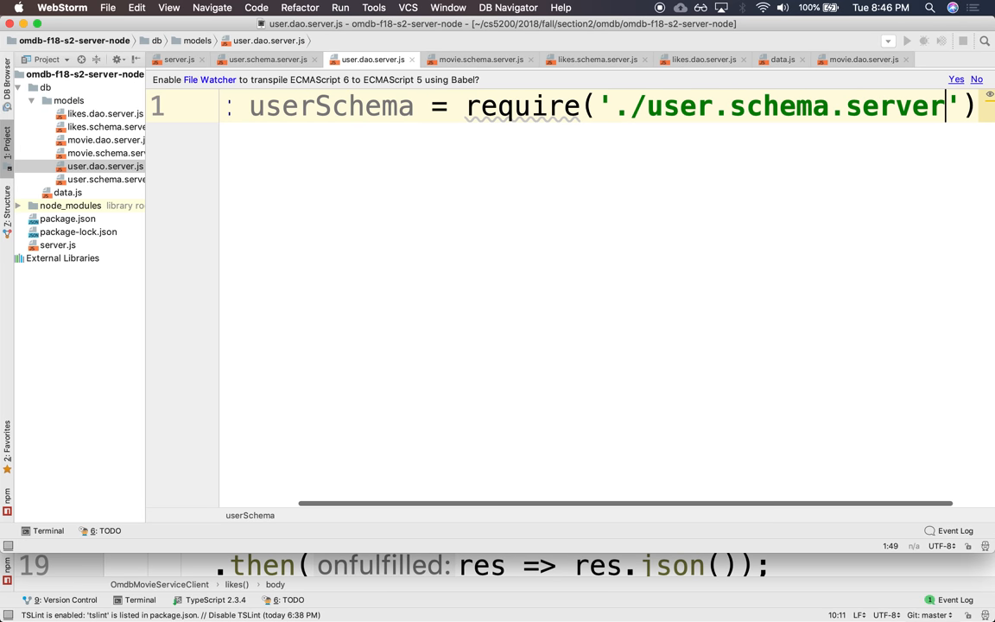
type("const m")
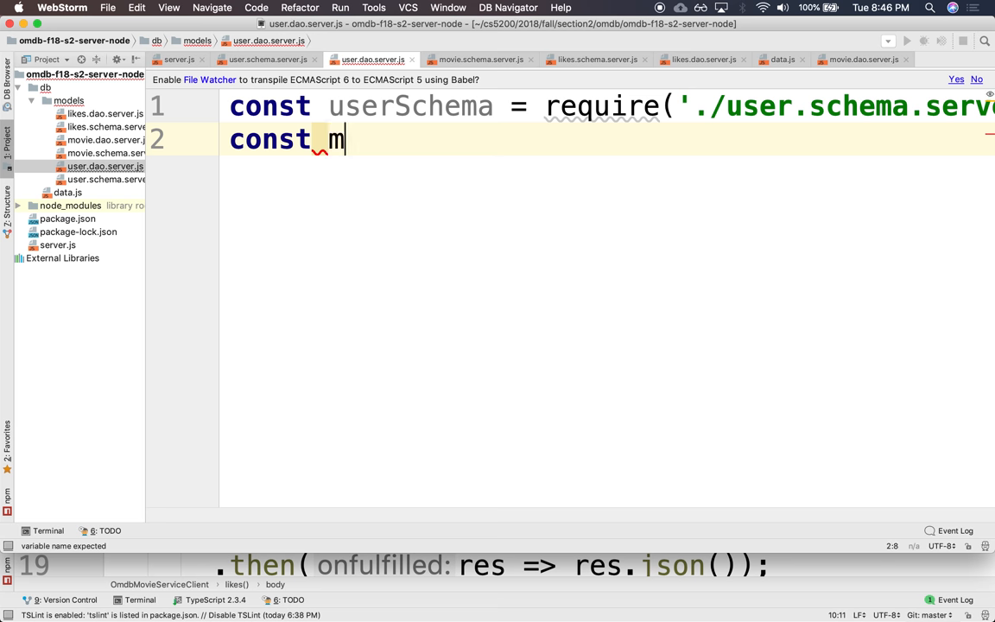
type("ongoose = require")
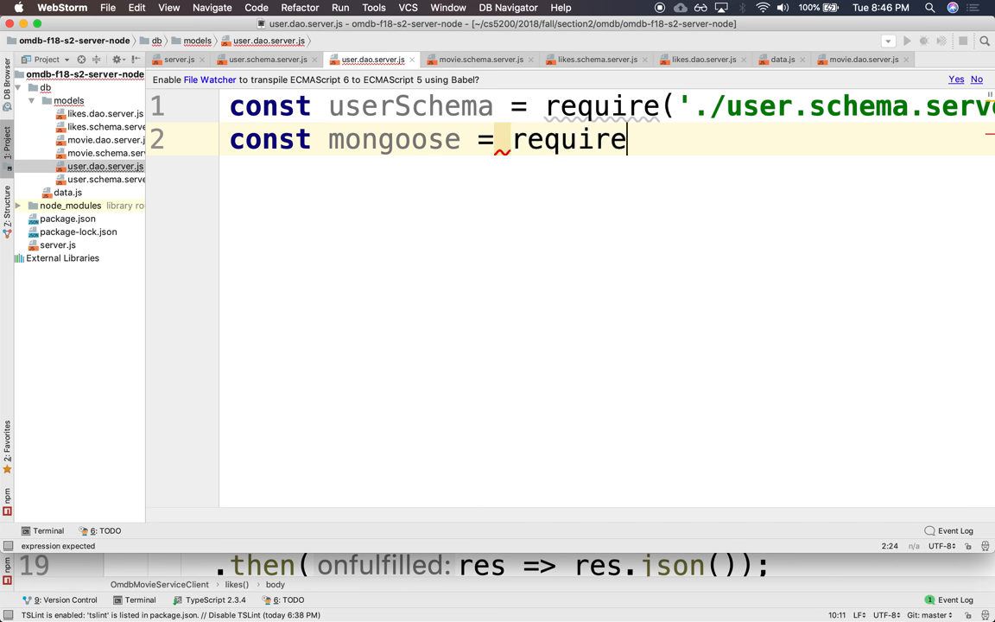
type("('mongoose')")
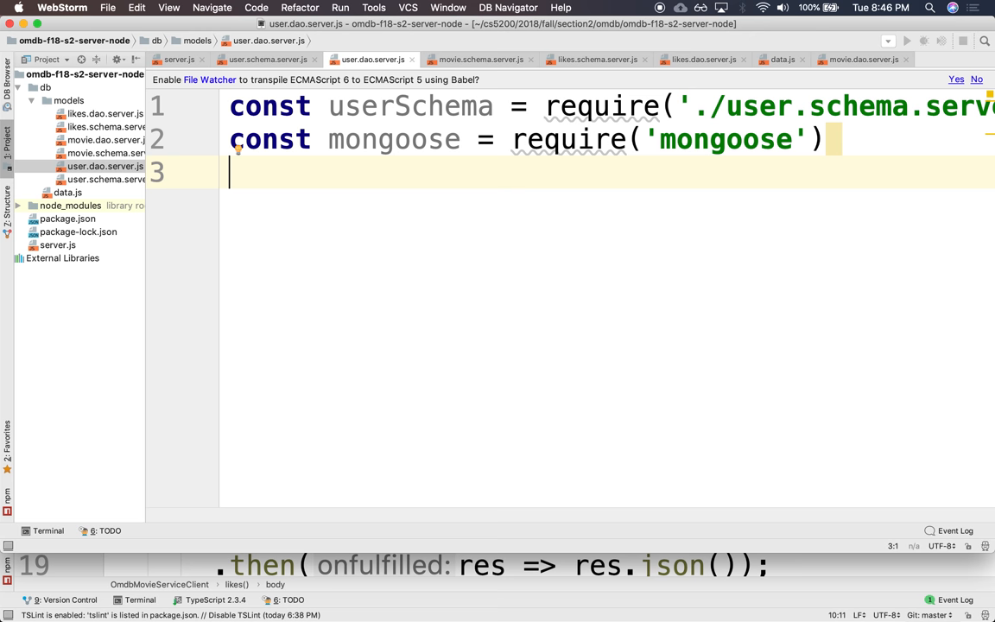
Create userModel with mongoose.model('UserModel', userSchema)
type("const")
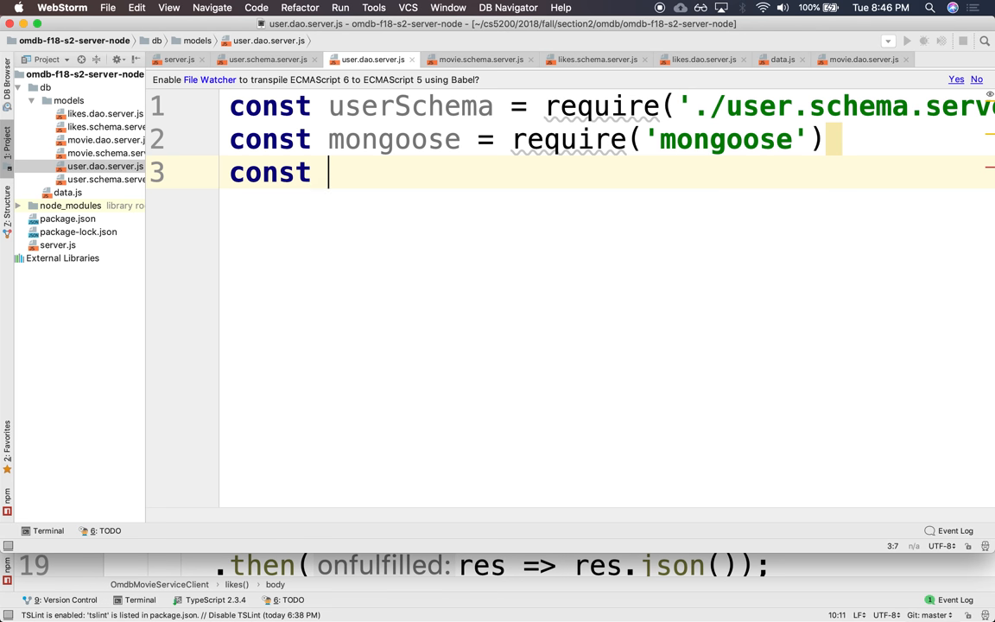
type("userModel")
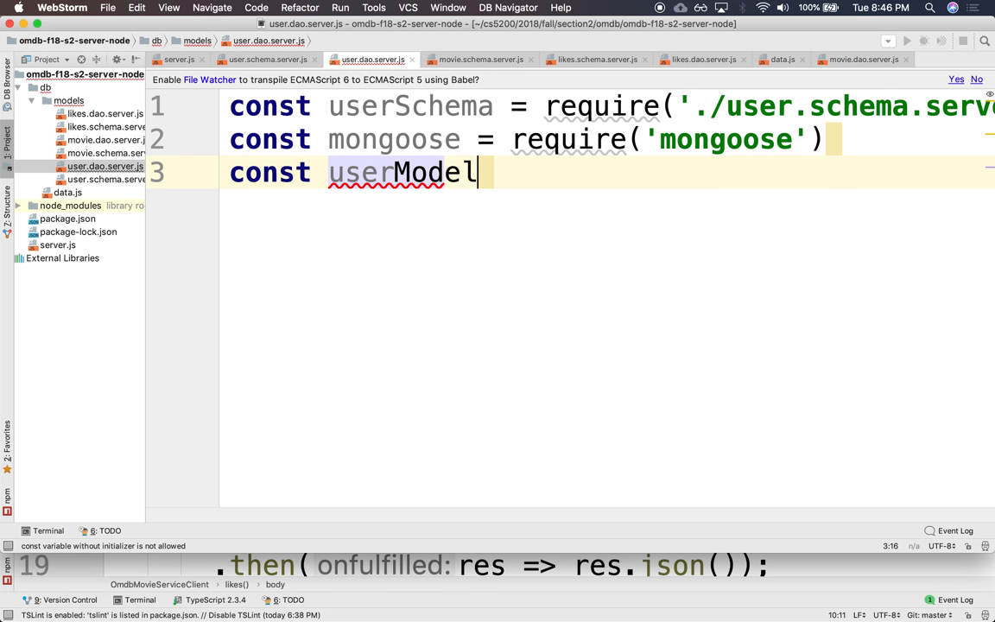
type("= mo")
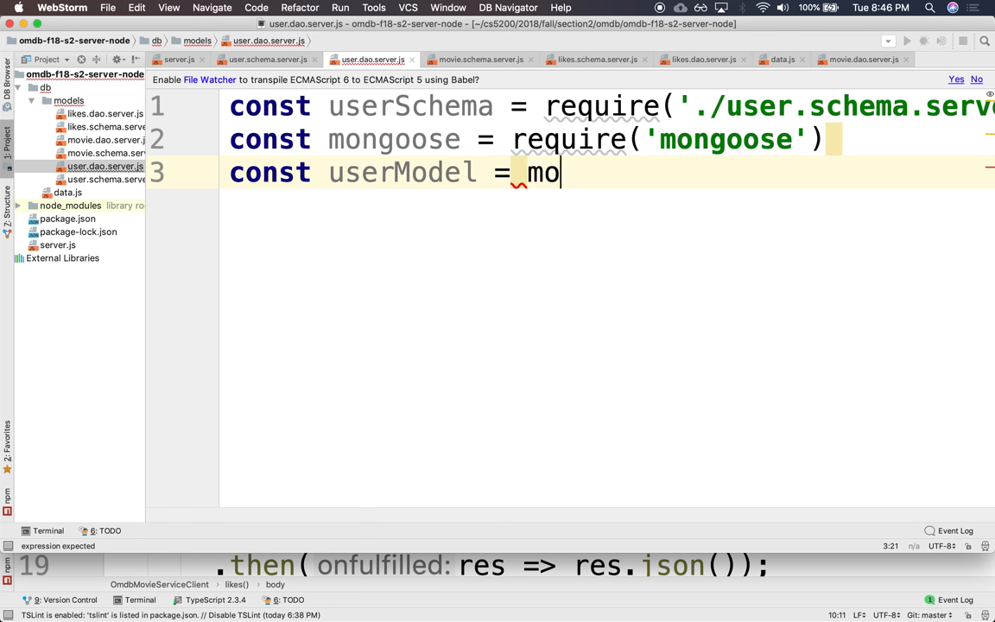
type("ngoose.model")
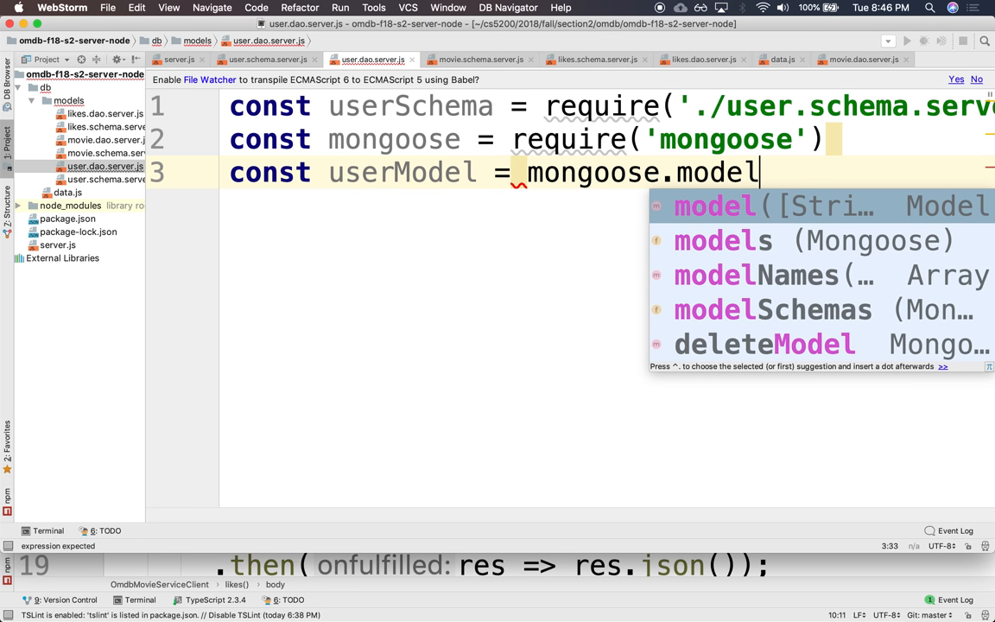
type("('UserM'")
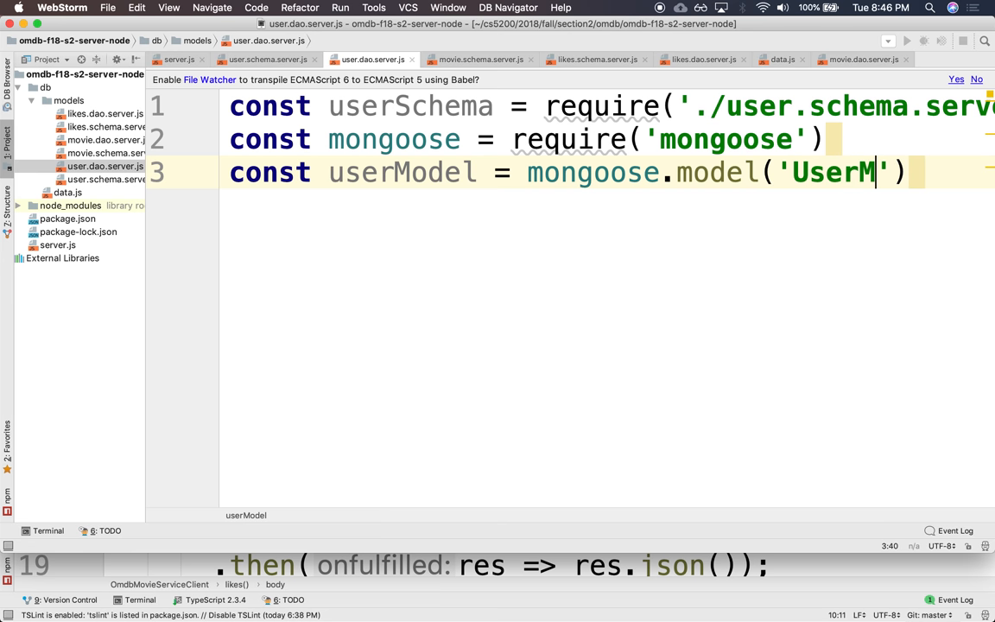
type("odel', suer")
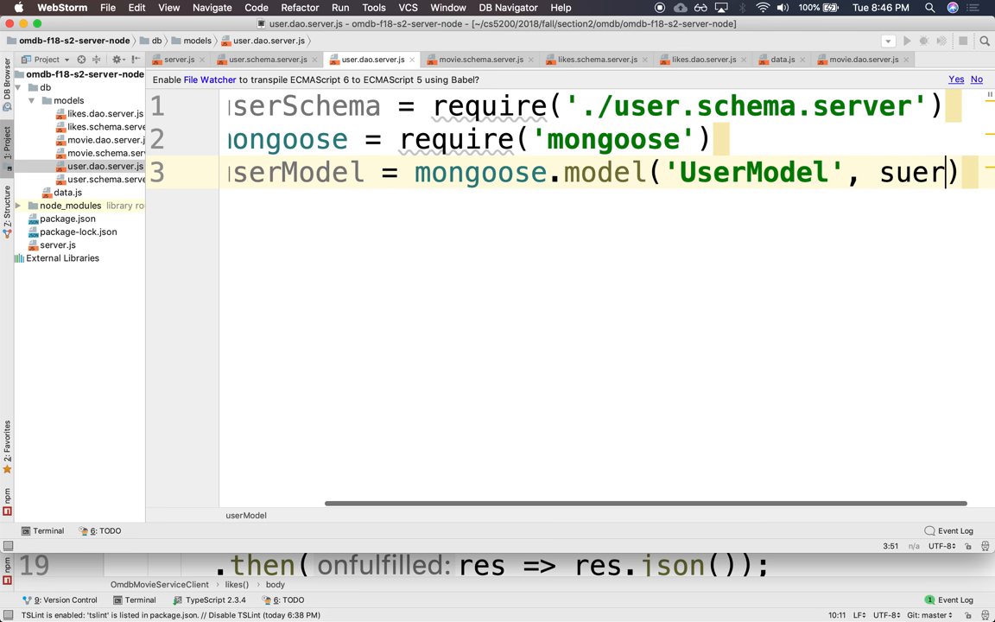
type("user")
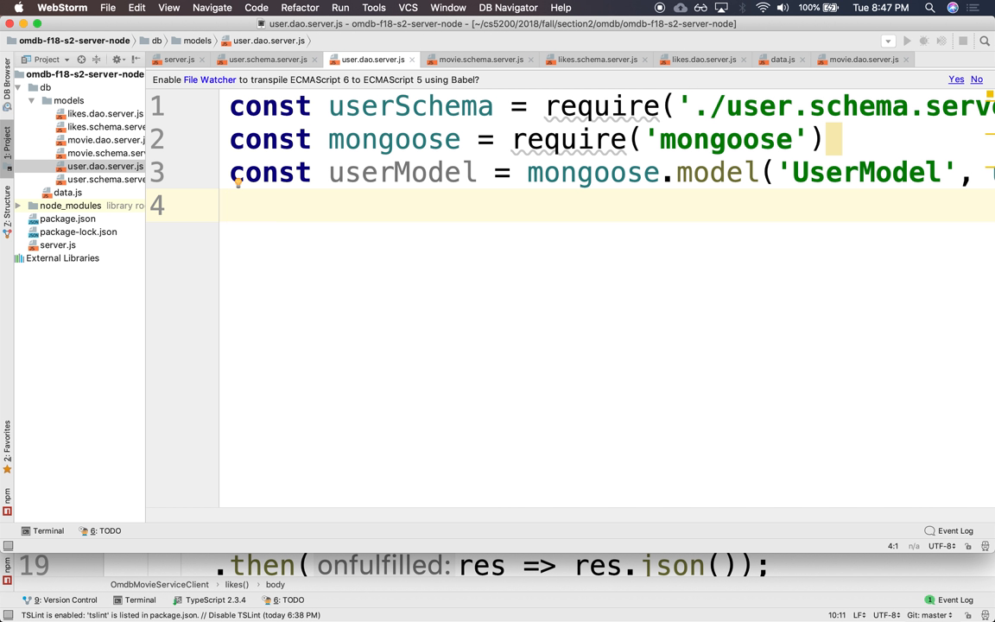
Define findAllUsers returning userModel.find() and add it to module.exports
type("module.exports(")
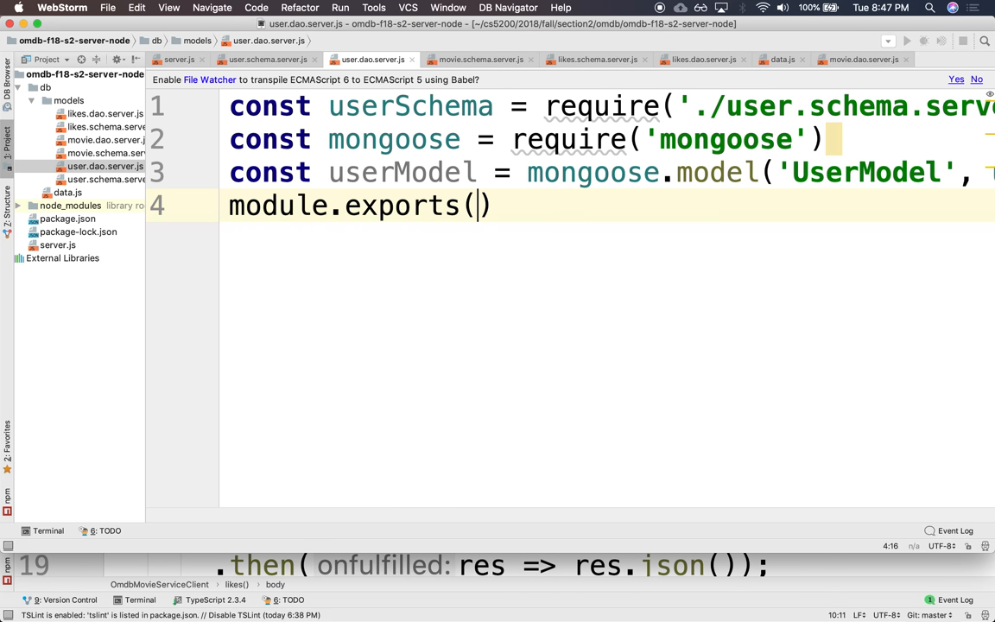
type("=")
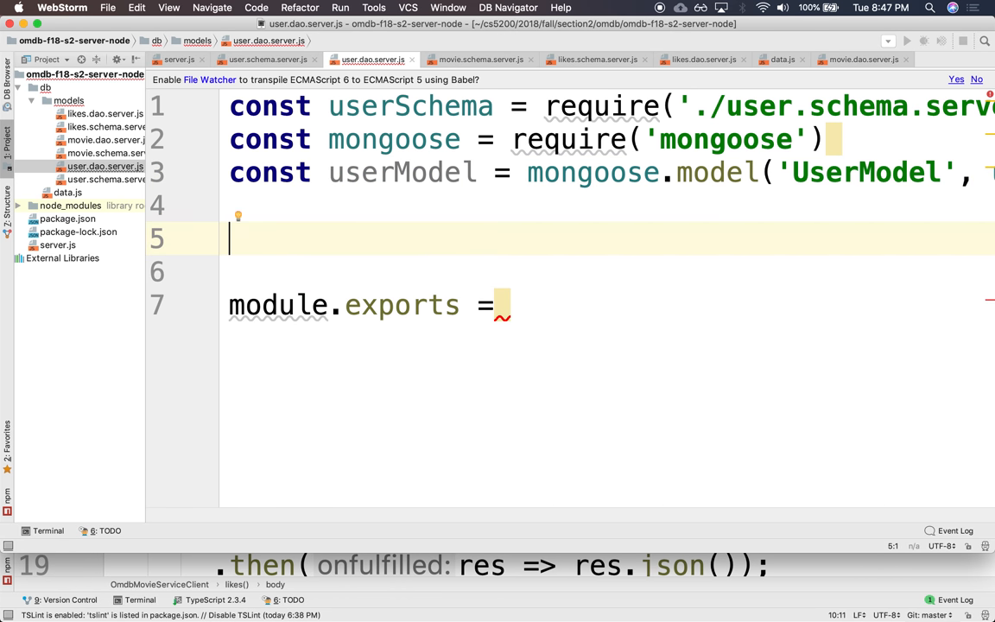
type("createUser")
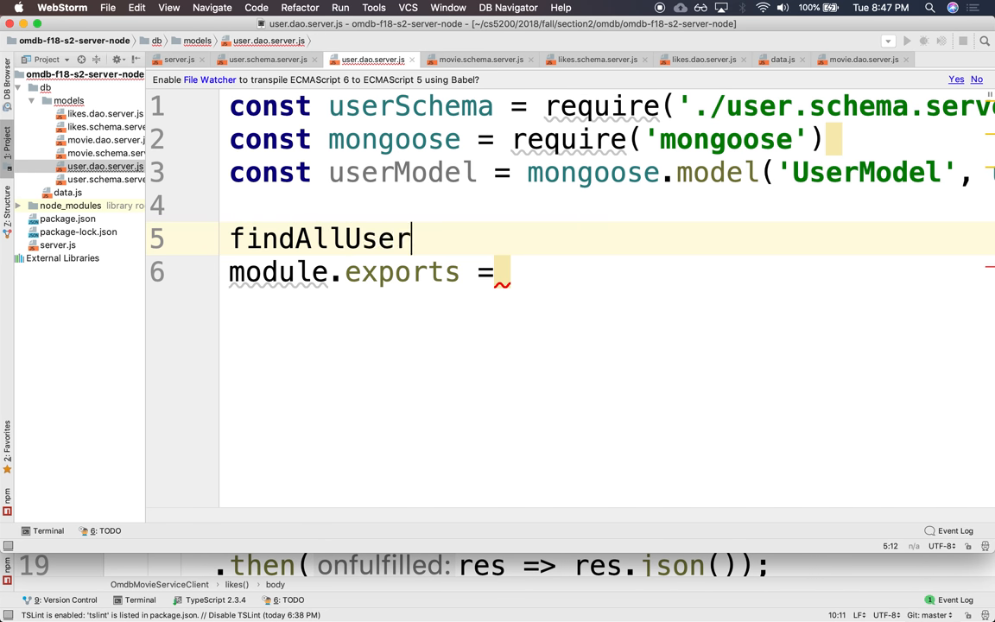
type("s = ()")
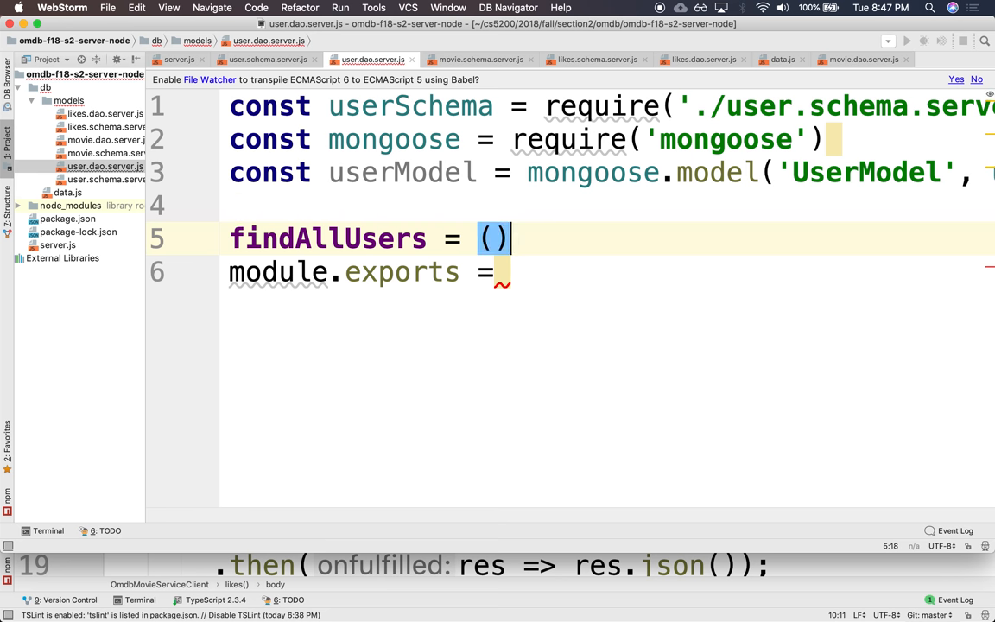
type("=>")
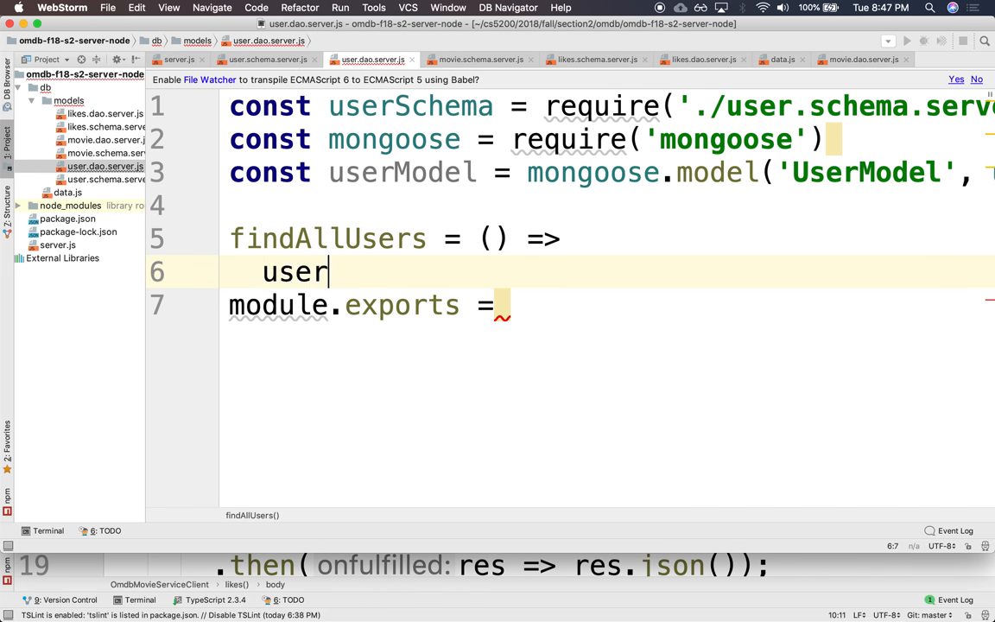
type("Model.find()")
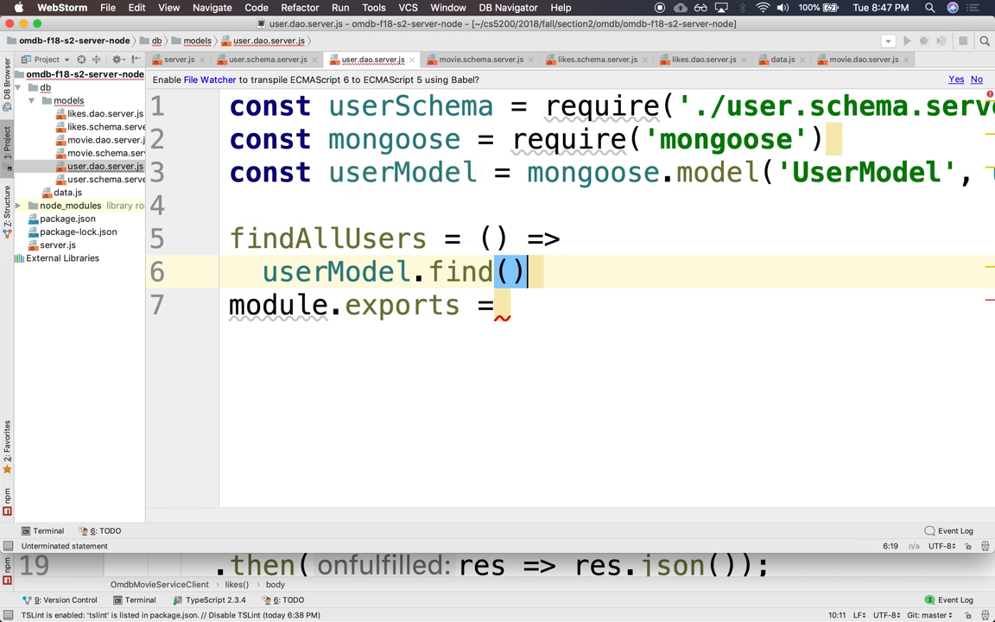
type(" {")
key("enter")
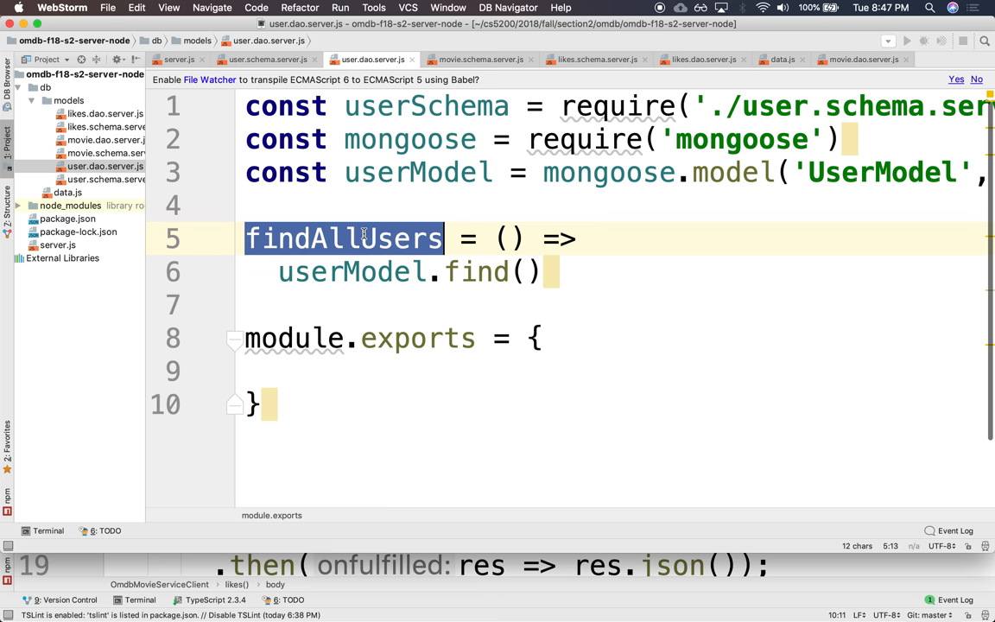
type("findAllUsers")
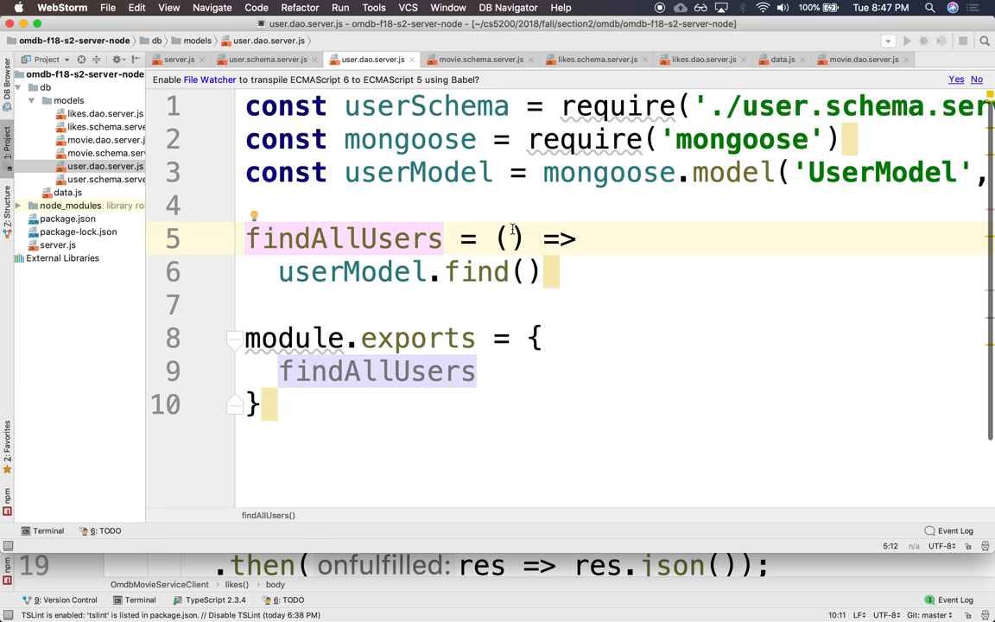
left_click(180, 59)
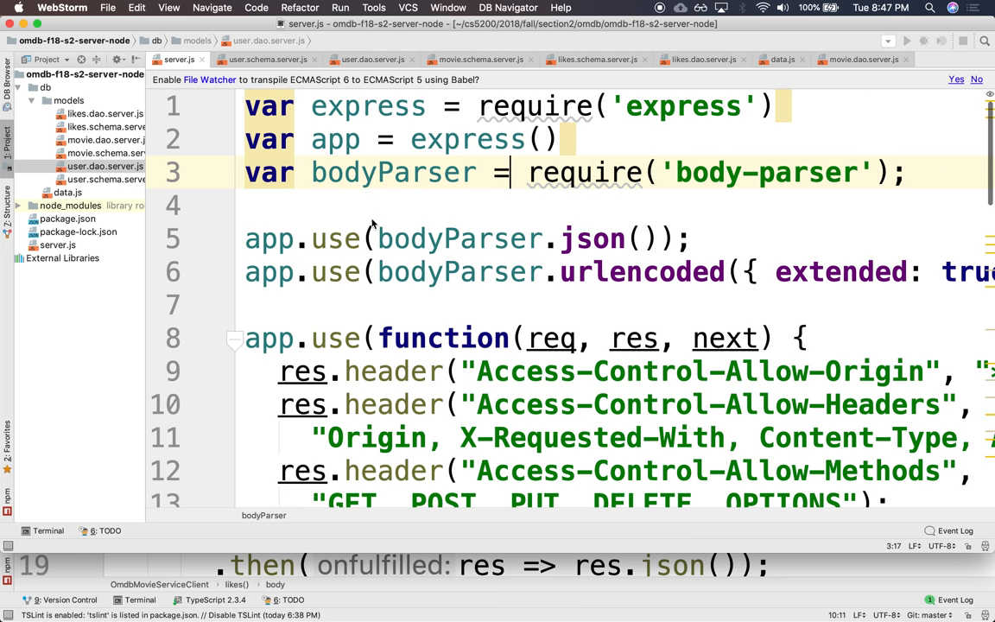
Add const userDao = require('./db/models/user.dao.server') in server.js
scroll("down", 3)
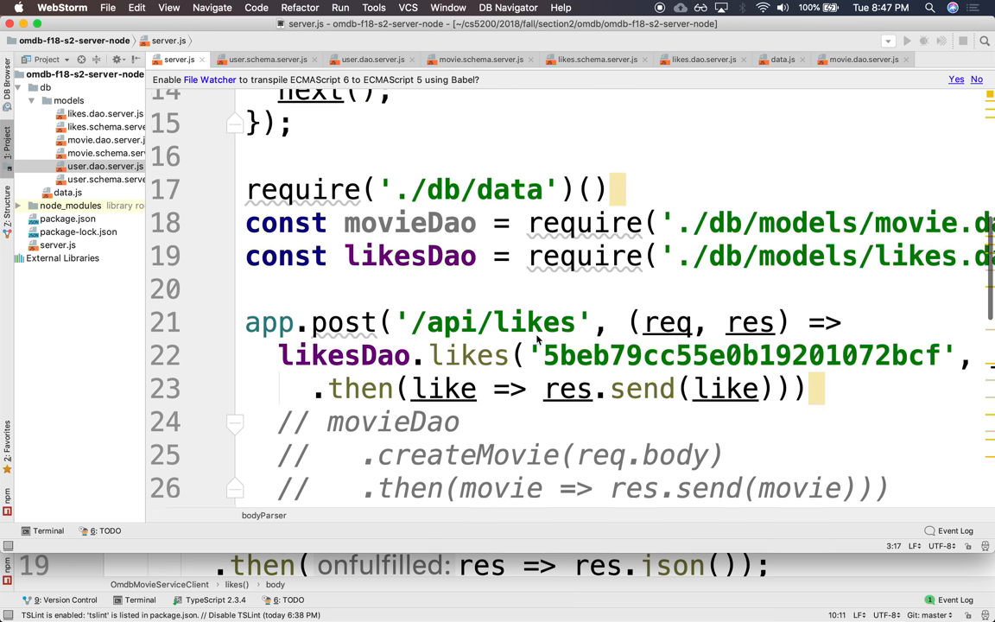
type("c")
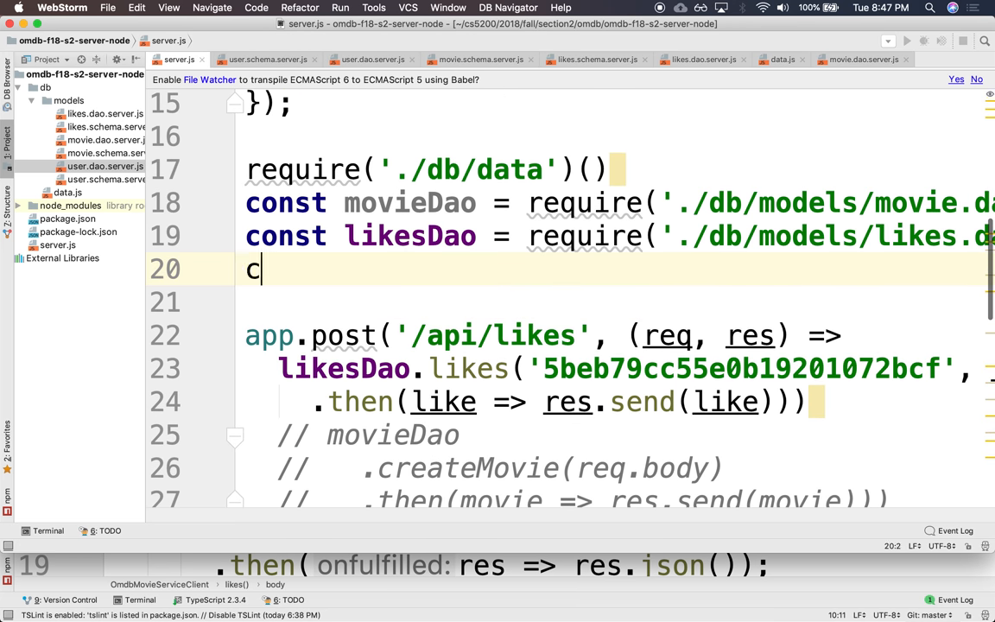
type("onst user")
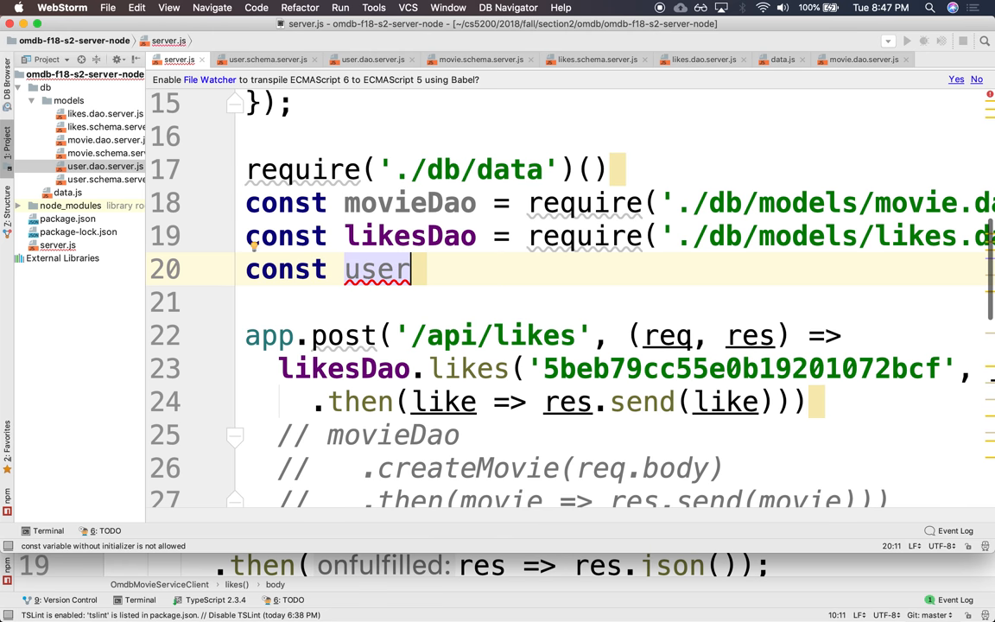
type("Dao = requ")
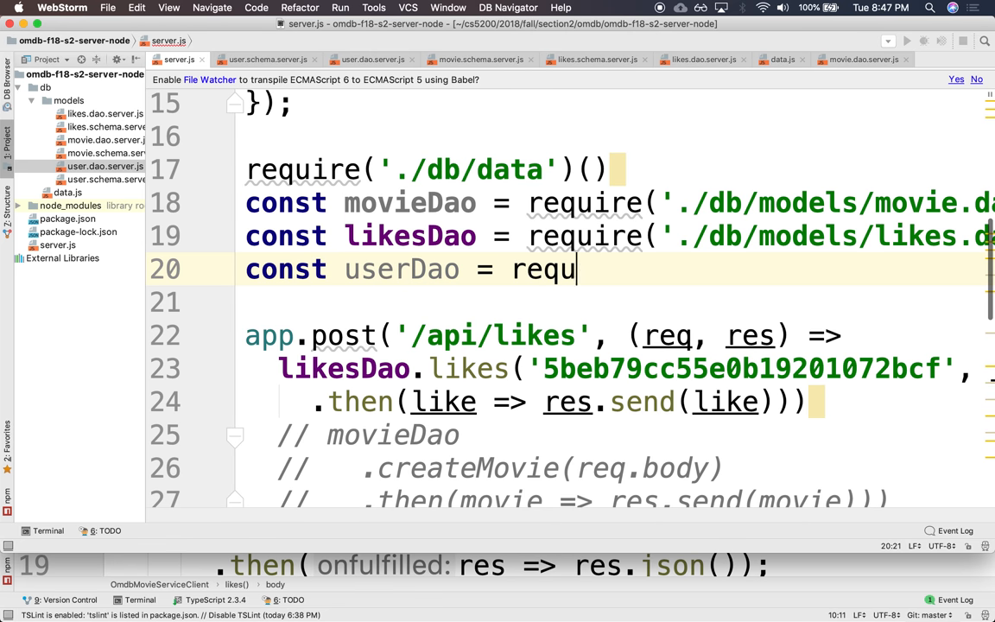
type("ire('./db')")
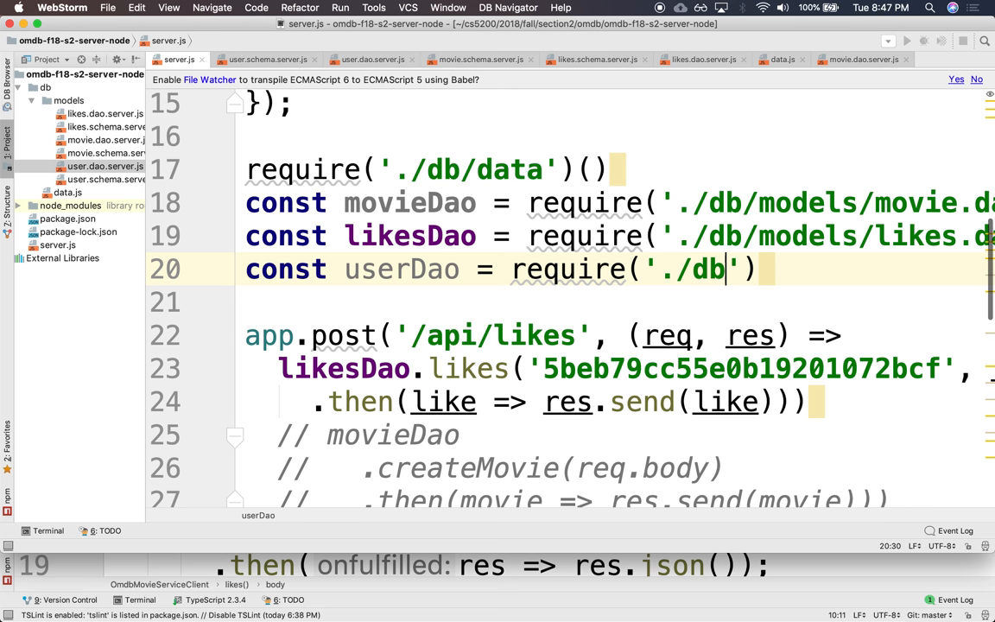
type("models/")
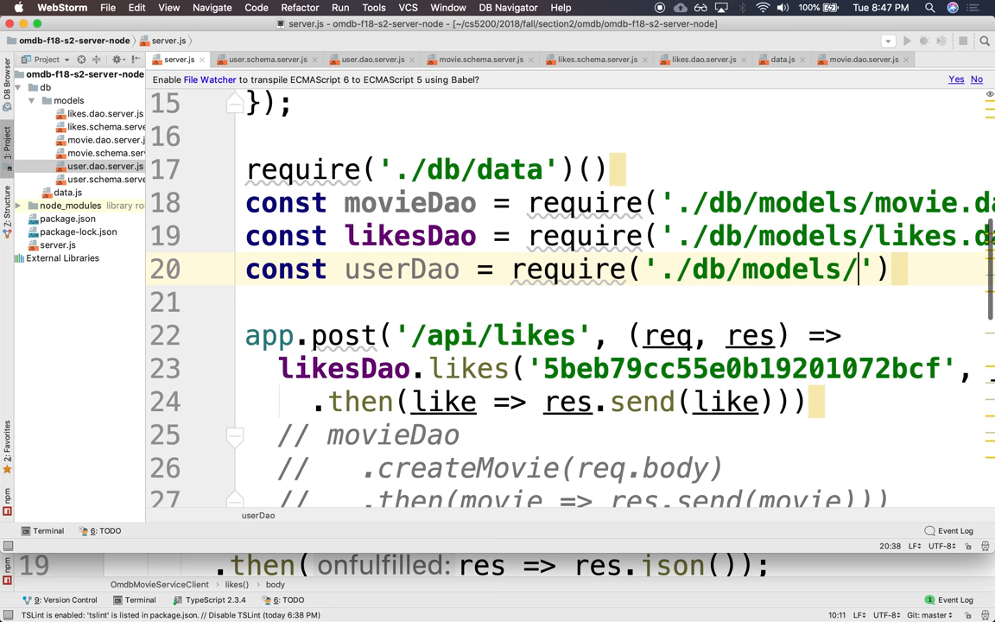
type("user.dao.server")
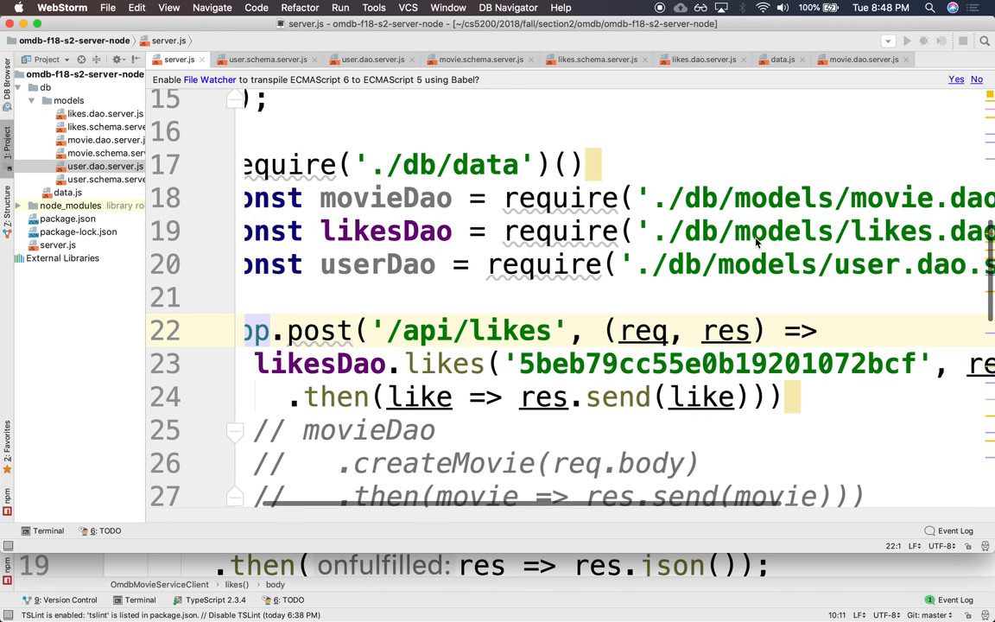
left_click(701, 59)
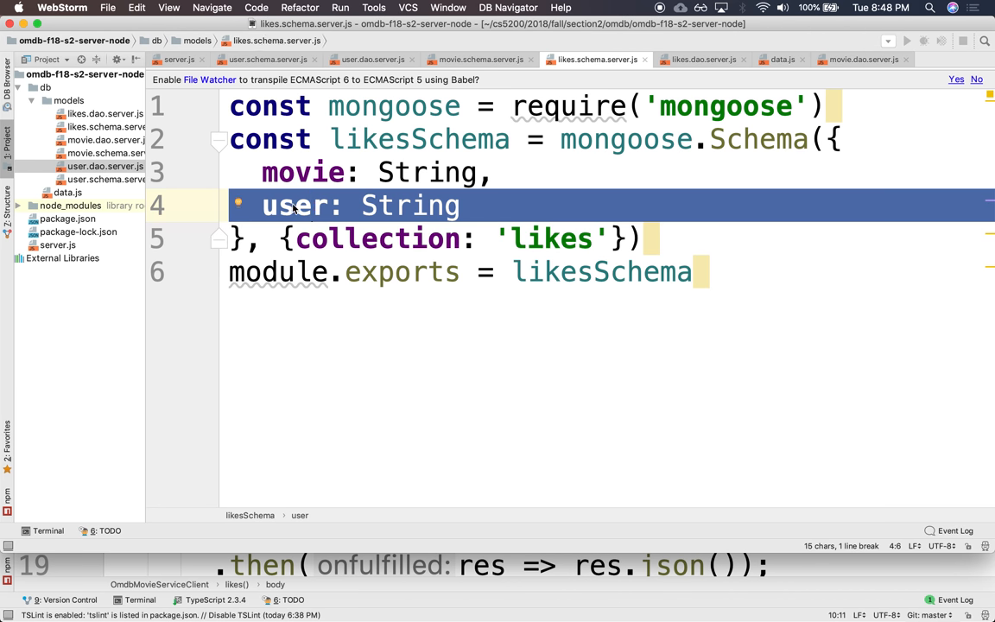
Replace user: String with {type: mongoose.Schema.Types.ObjectId, ref: 'UserModel'} in the likes schema
double_click(410, 205)
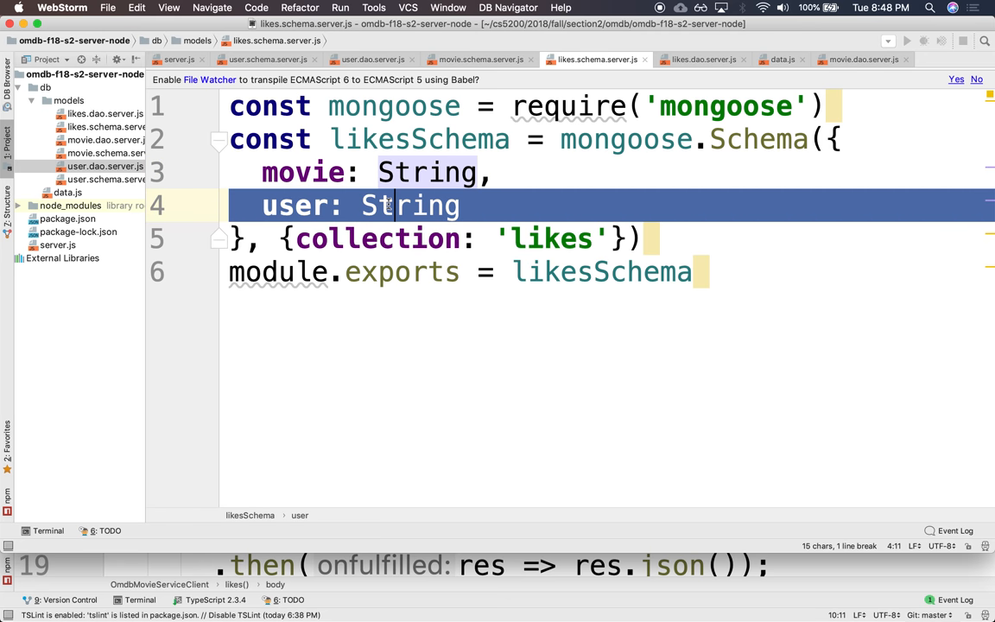
type("{")
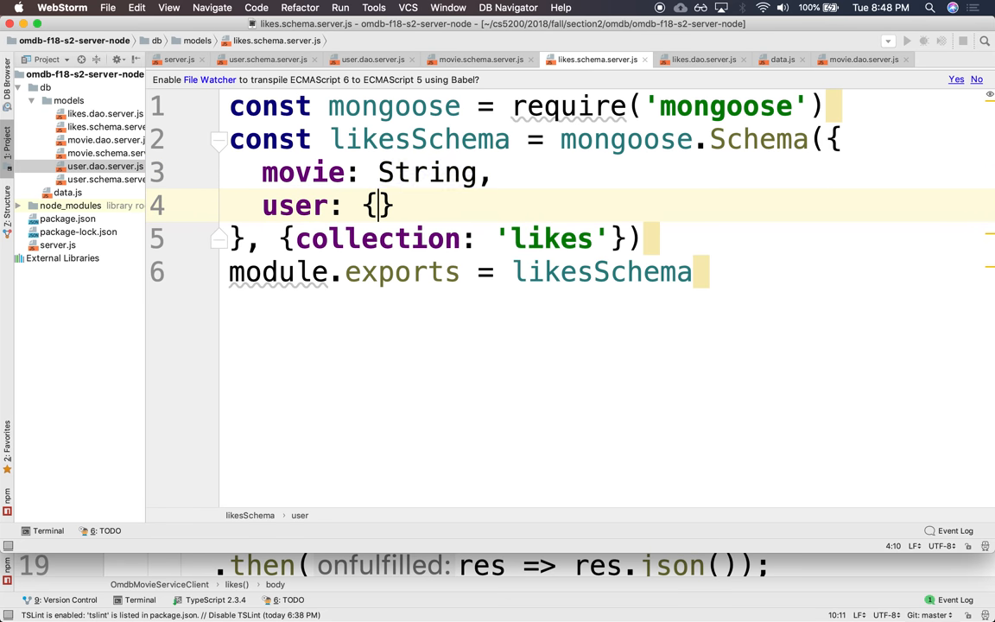
type("type: mongoose")
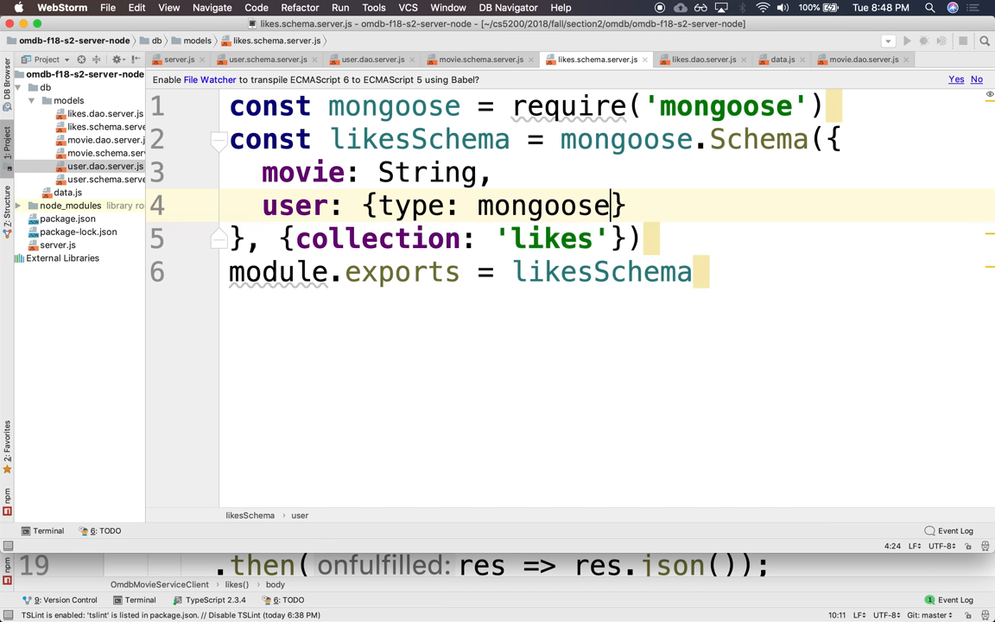
type(".")
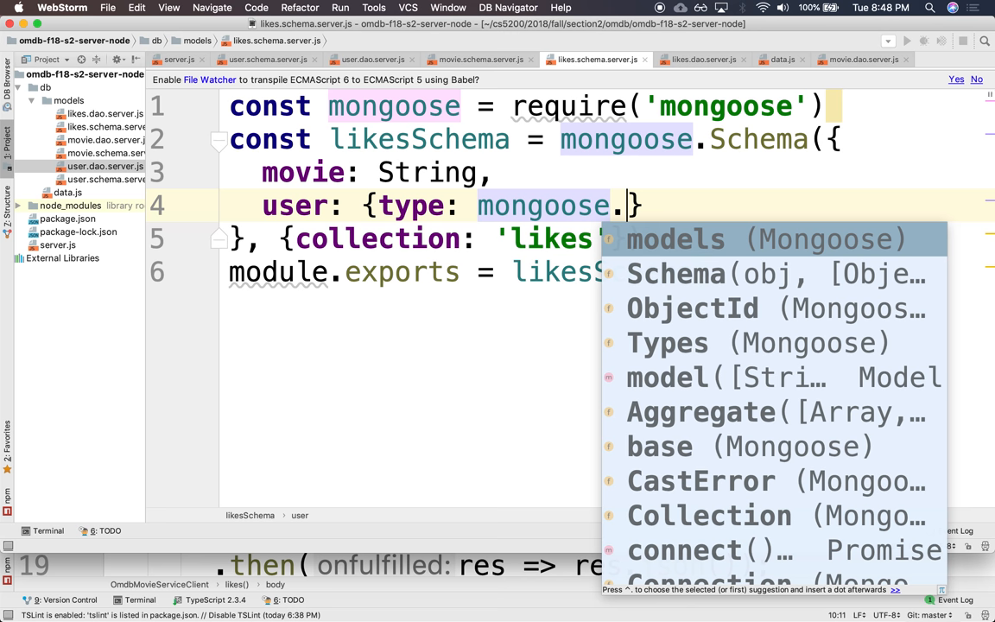
type("Schema.Types")
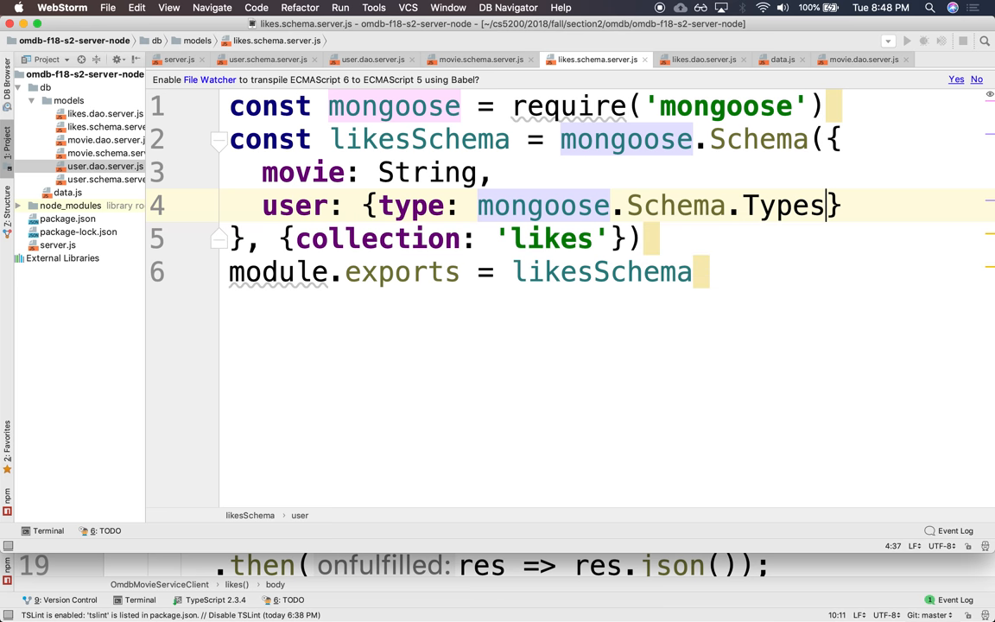
type("ObjectId")
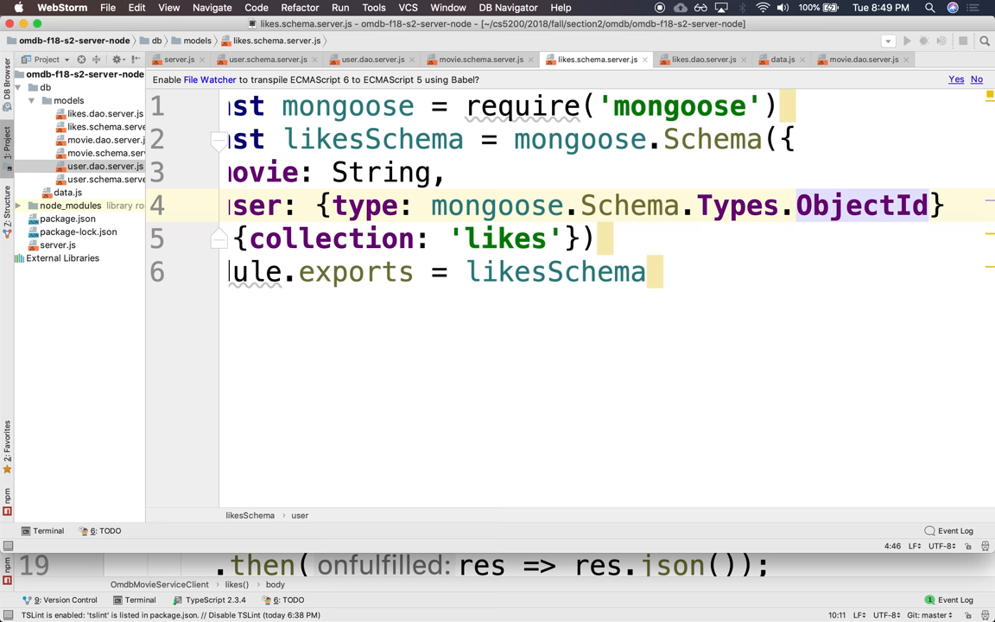
type(",")
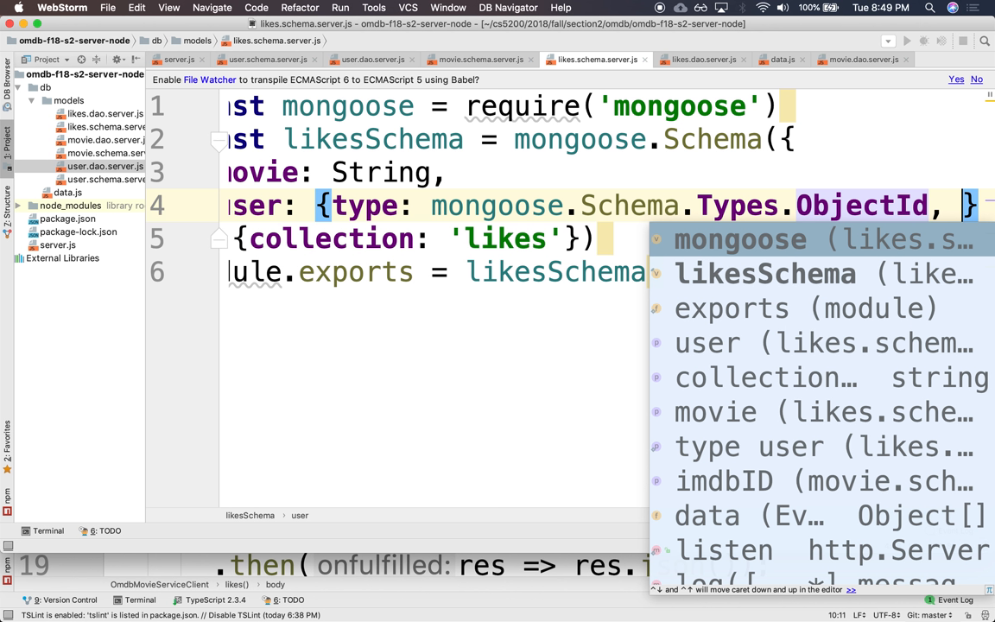
type("ref: 'UserMode")
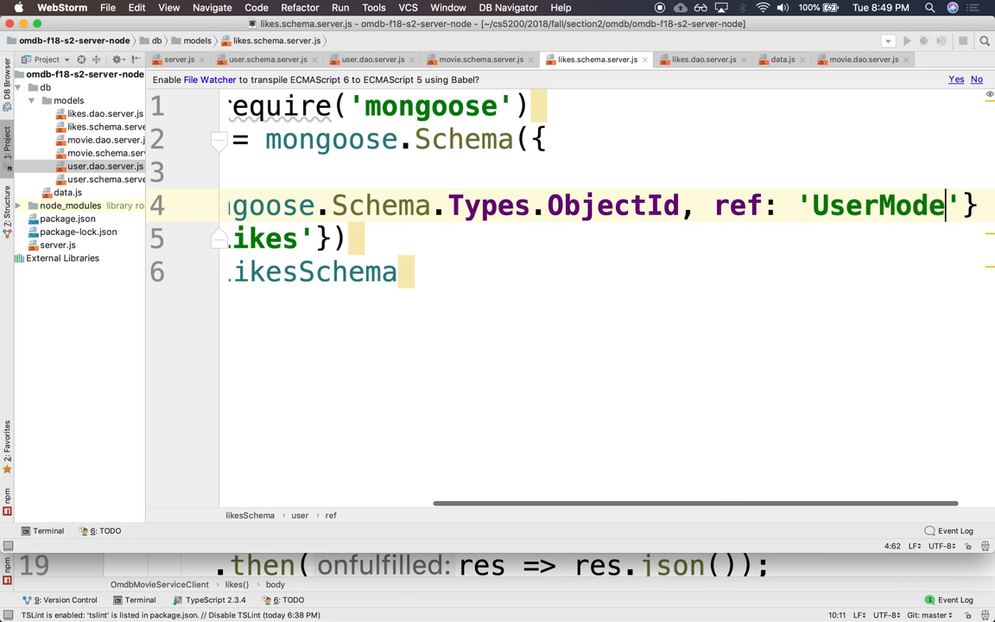
type("l")
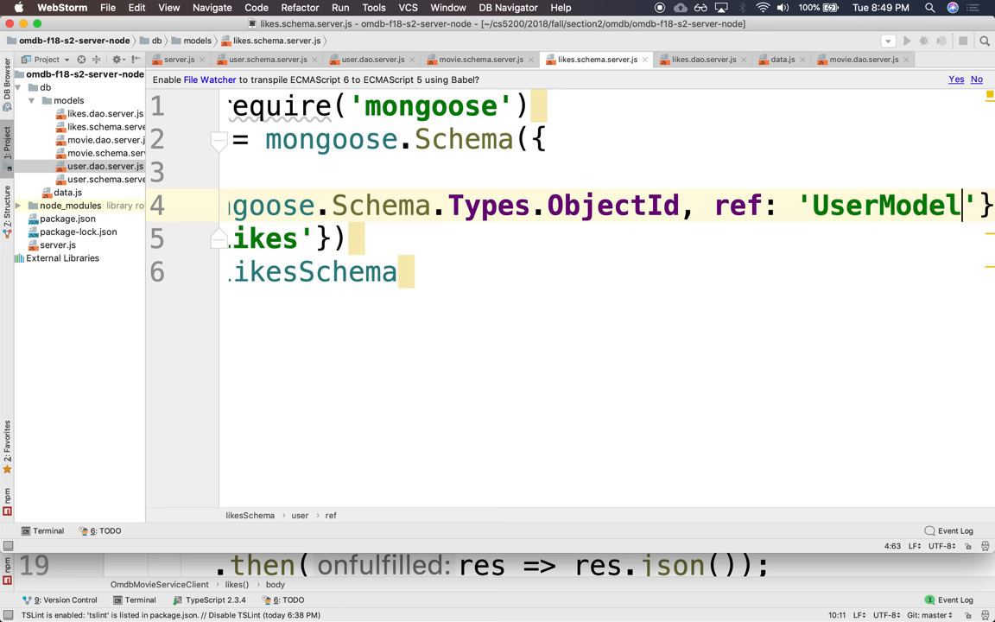
scroll("left", 3)
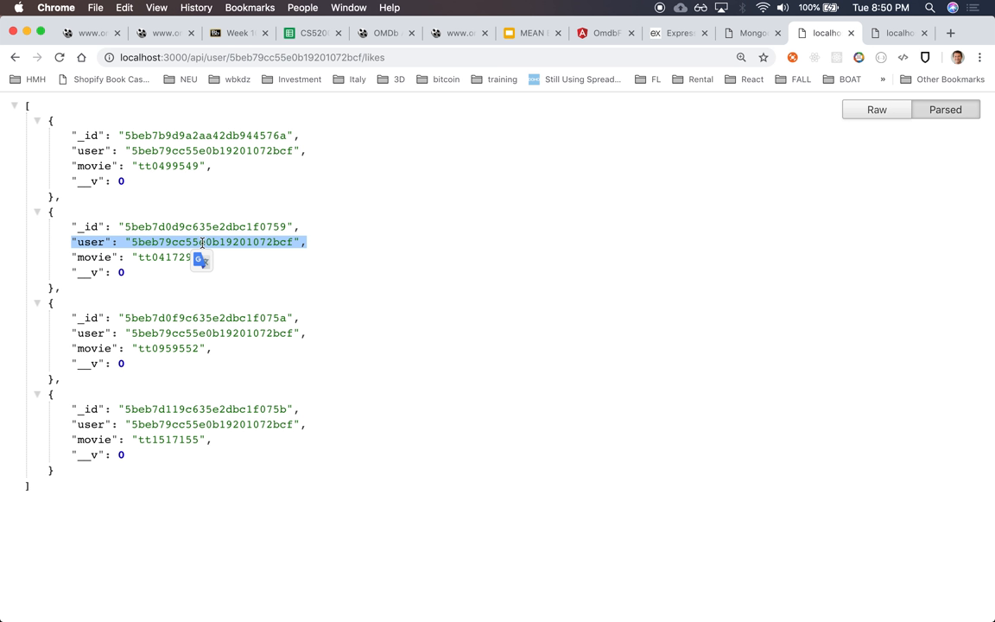
mouse_move(308, 224)
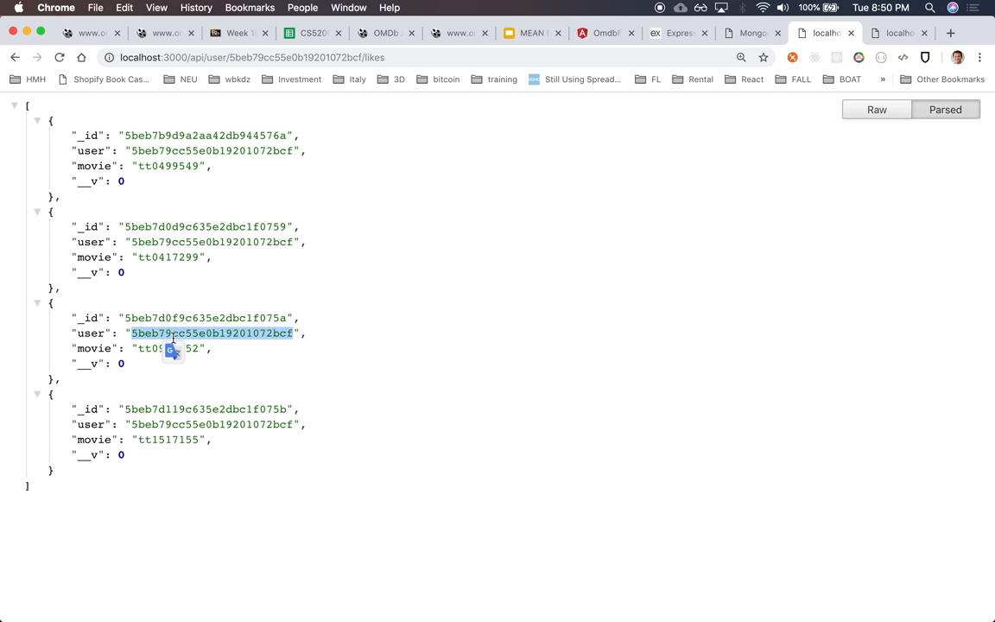
mouse_move(253, 338)
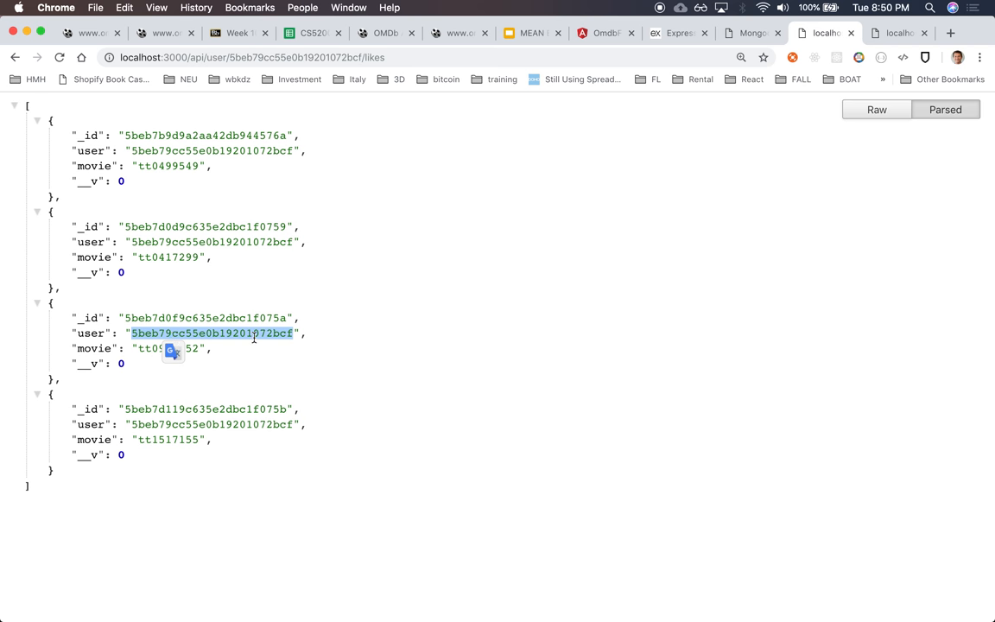
Examine the localhost:3000/api/user/<id>/likes response, whose user fields are plain id strings
key("cmd+tab")
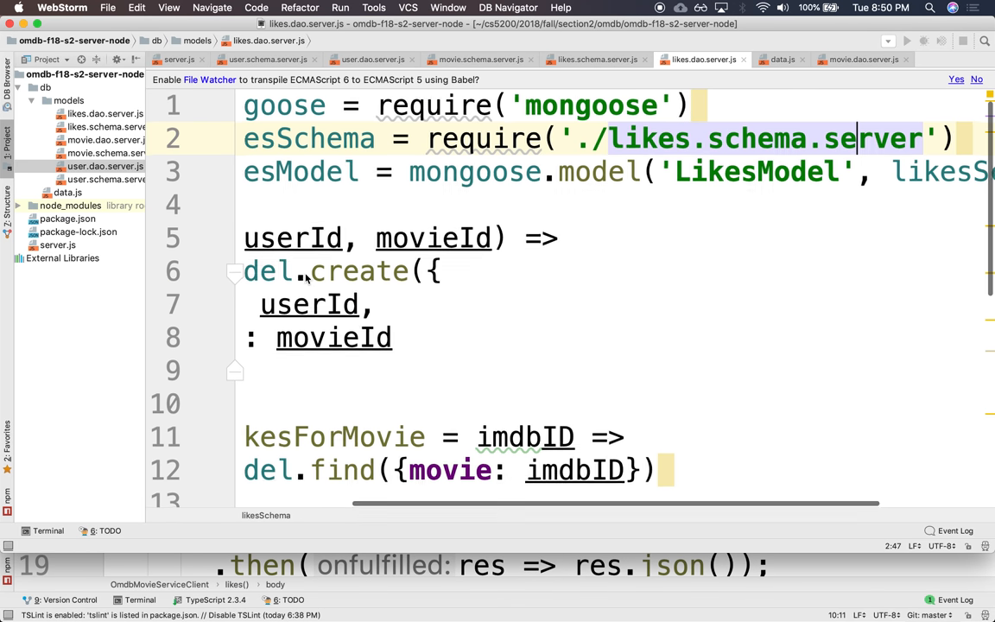
scroll("down", 3)
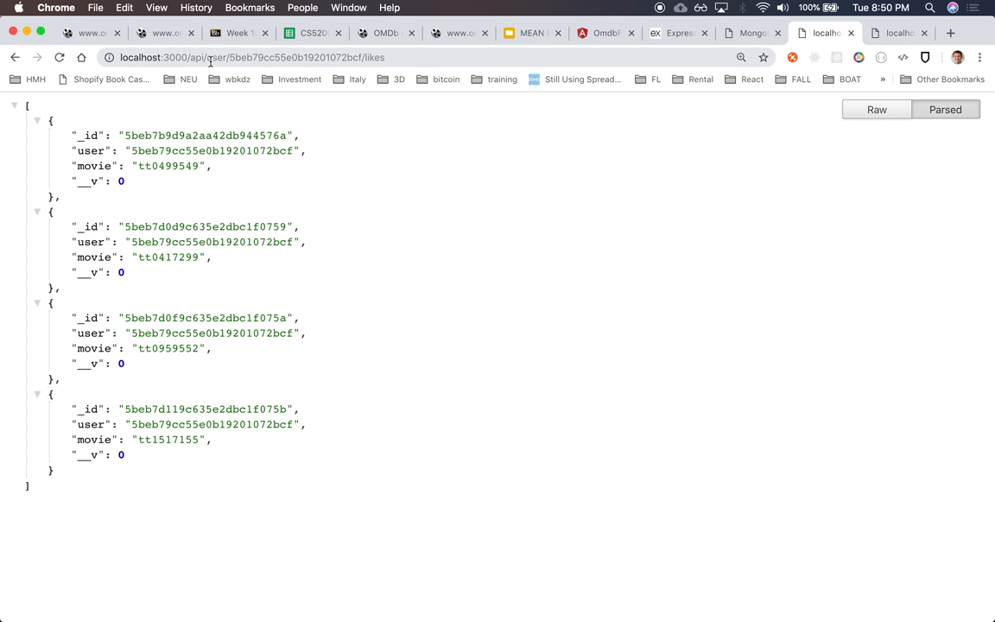
double_click(214, 57)
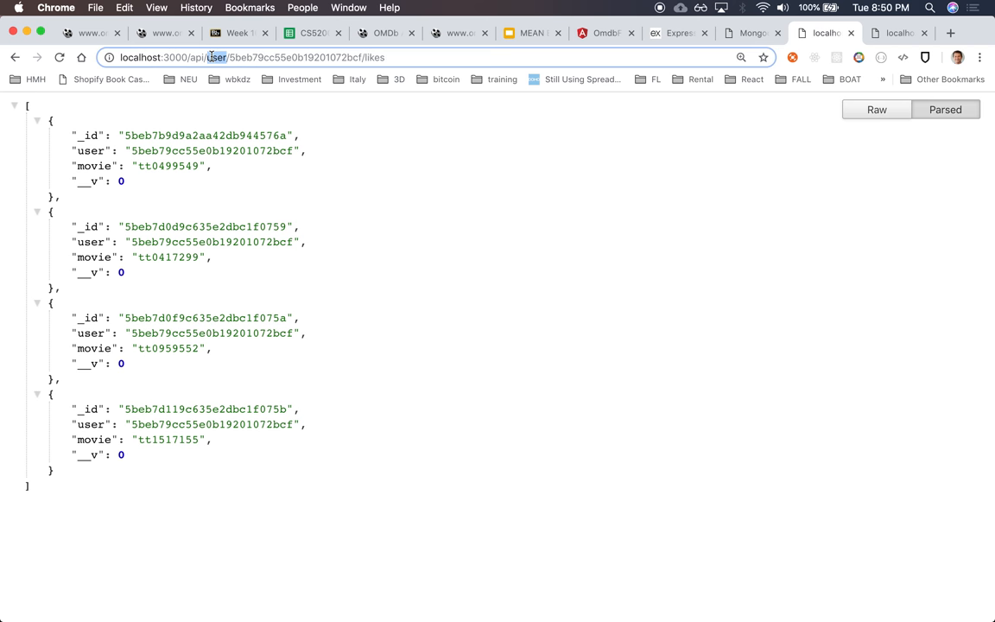
left_click_drag(207, 57, 385, 57)
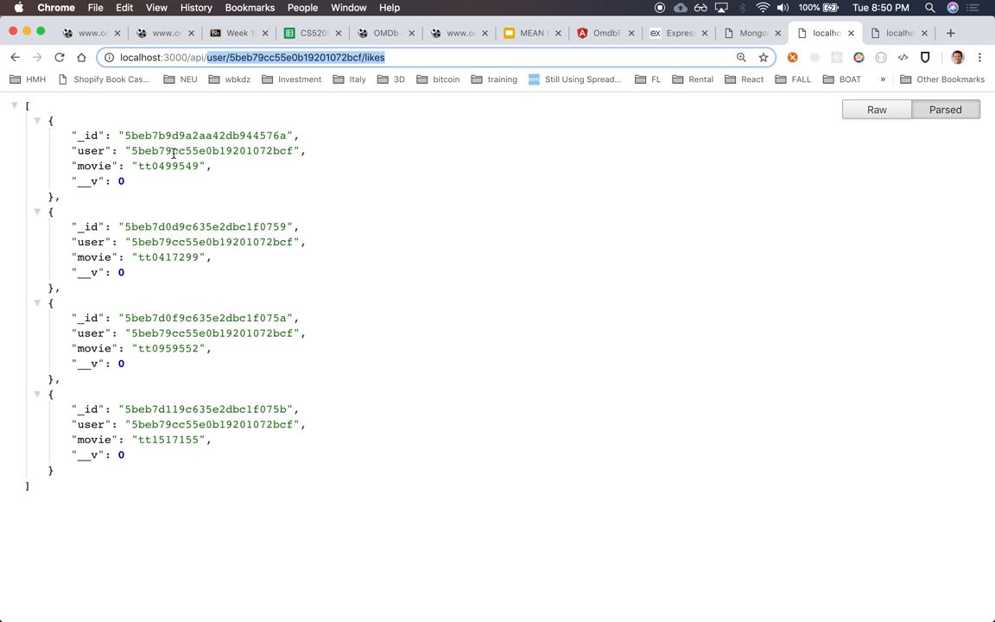
double_click(211, 151)
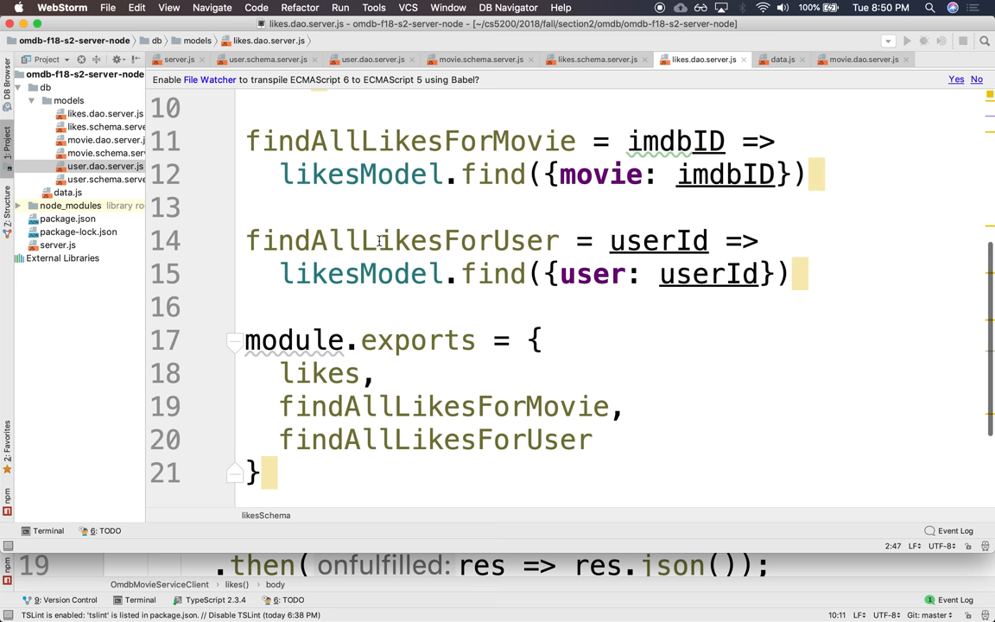
mouse_move(317, 139)
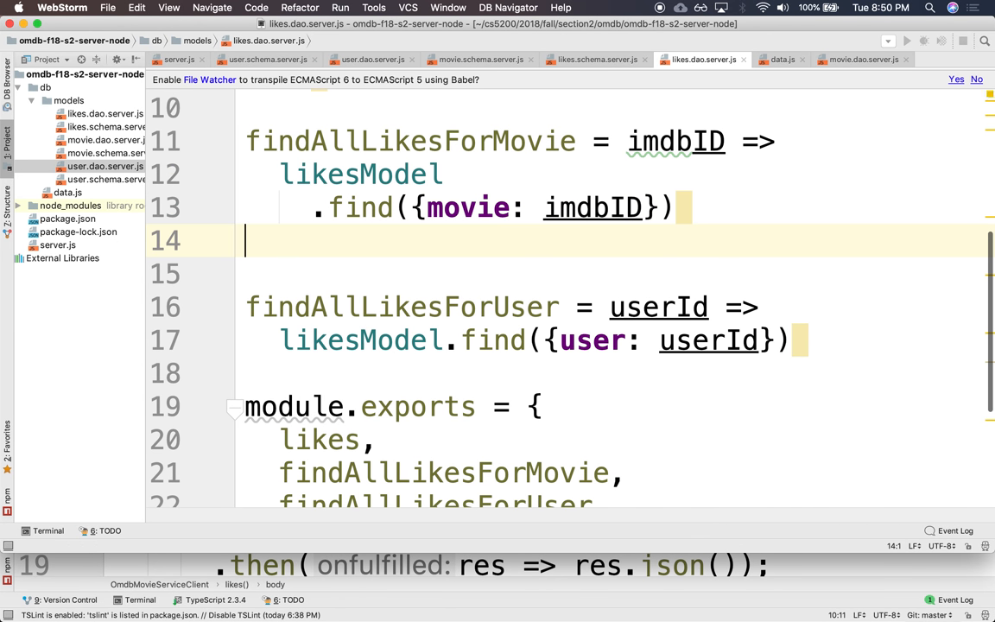
Chain .populate('user').exec() onto the findAllLikesForMovie and findAllLikesForUser queries
type(".")
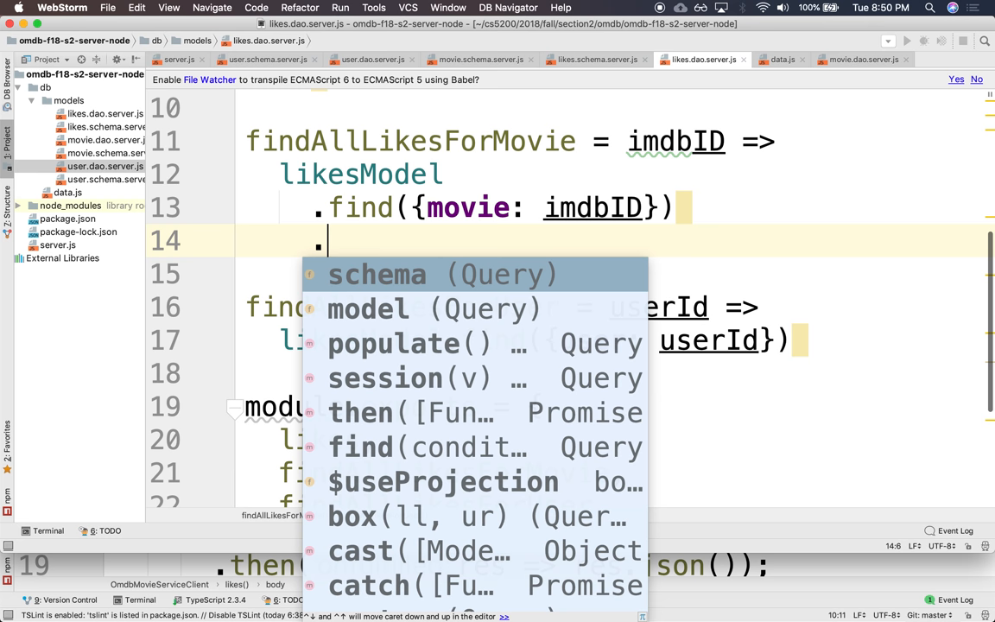
type("populate(")
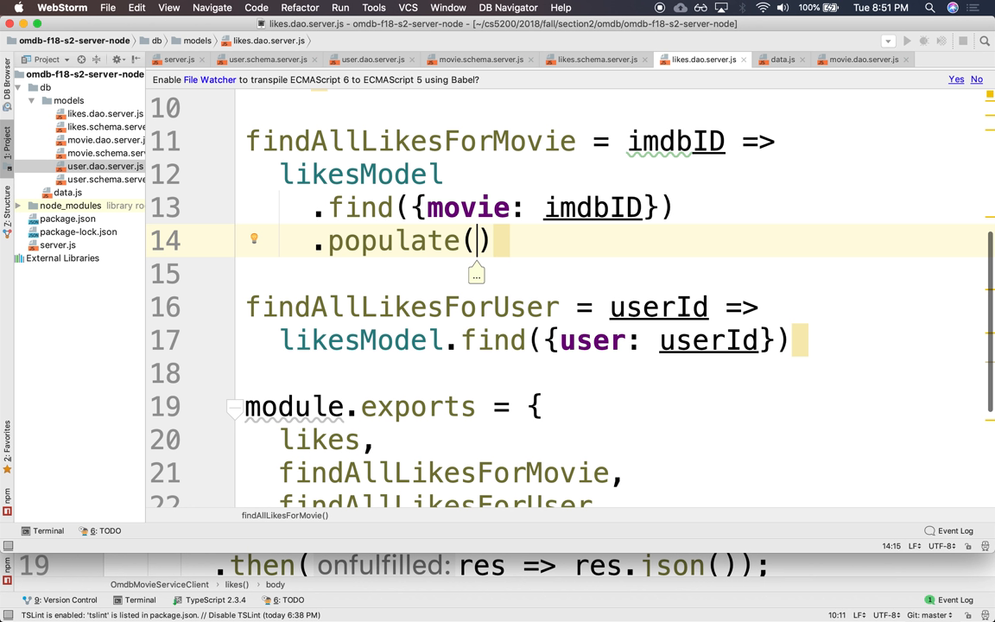
type("'user'")
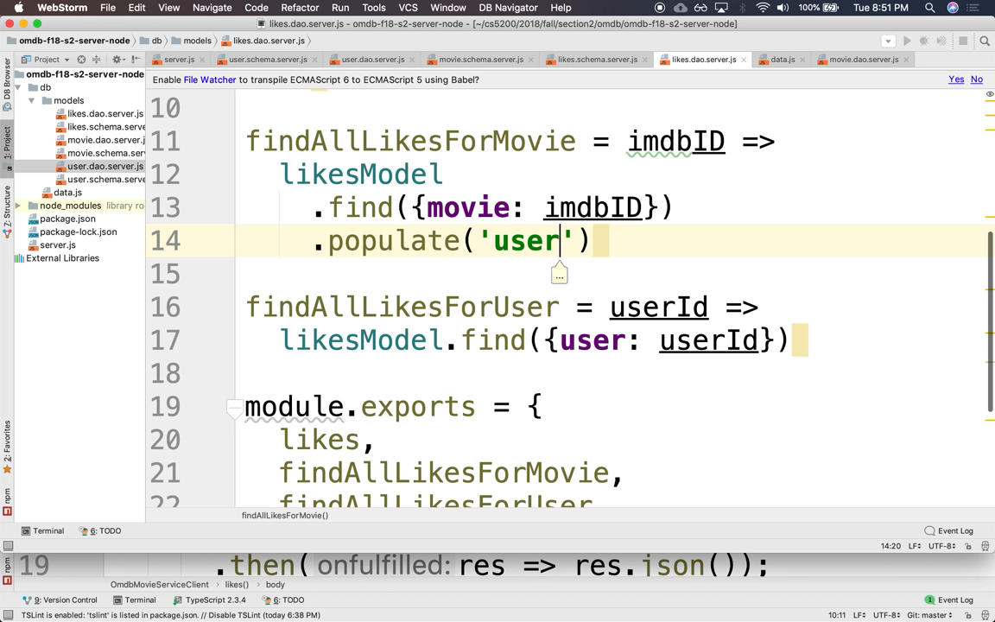
double_click(527, 240)
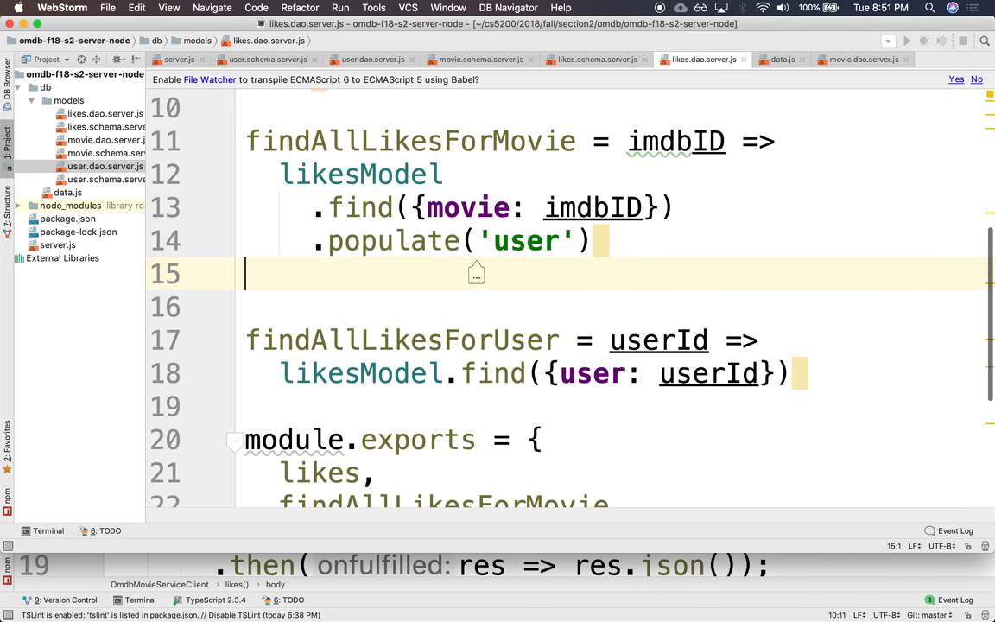
type(".exec(")
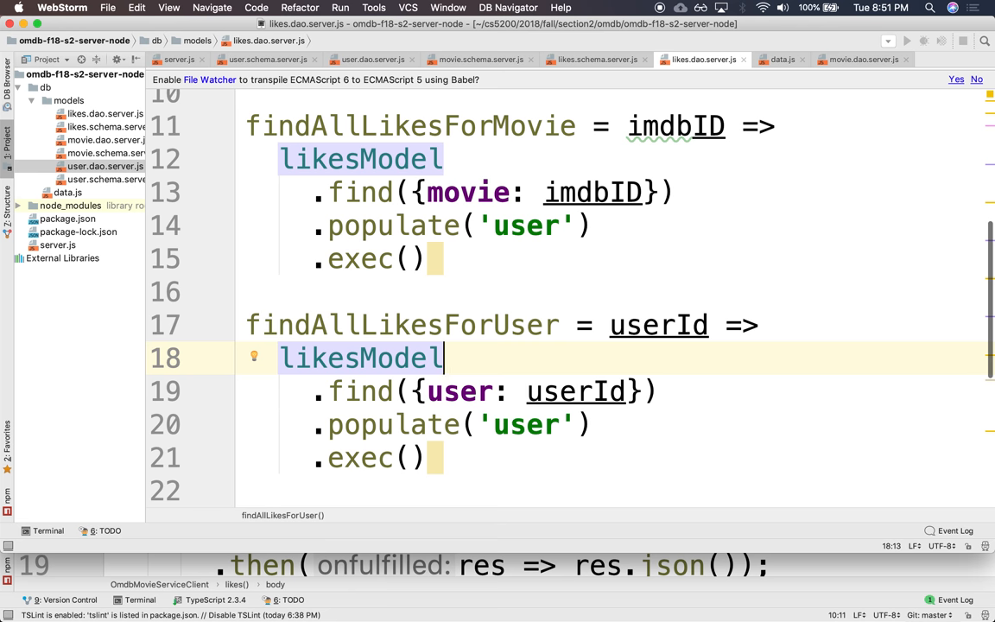
key("cmd+tab")
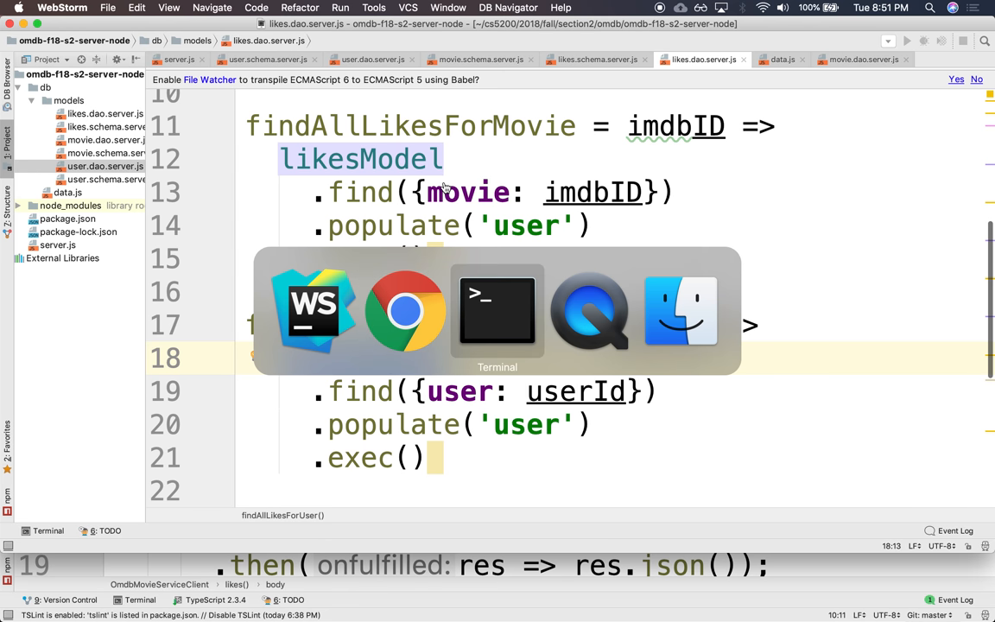
In the Mongo shell, list databases, switch to omdb-f18-s2 and show its collections
left_click(497, 311)
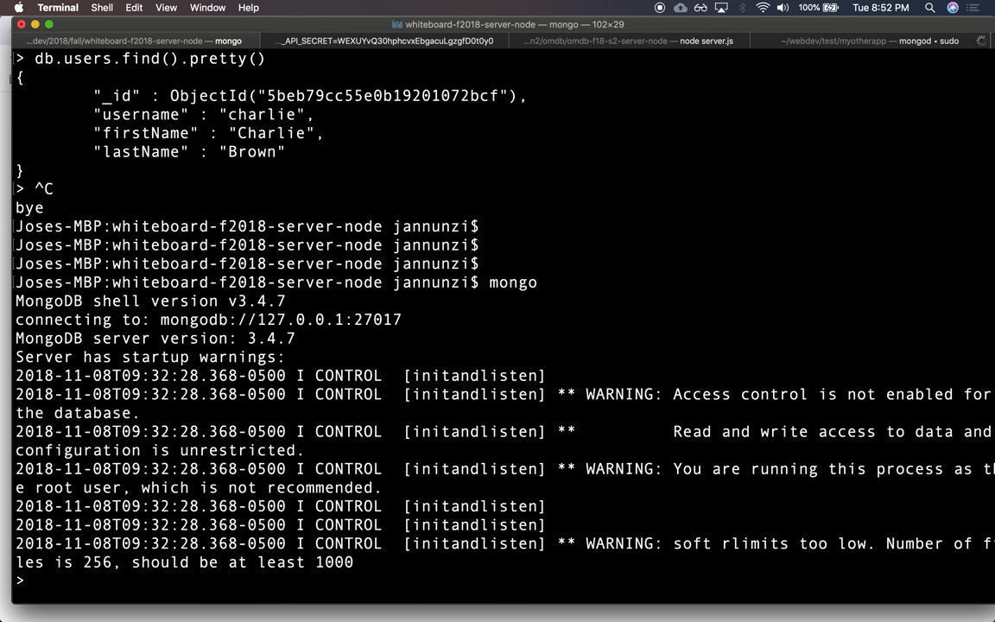
type("show dbs")
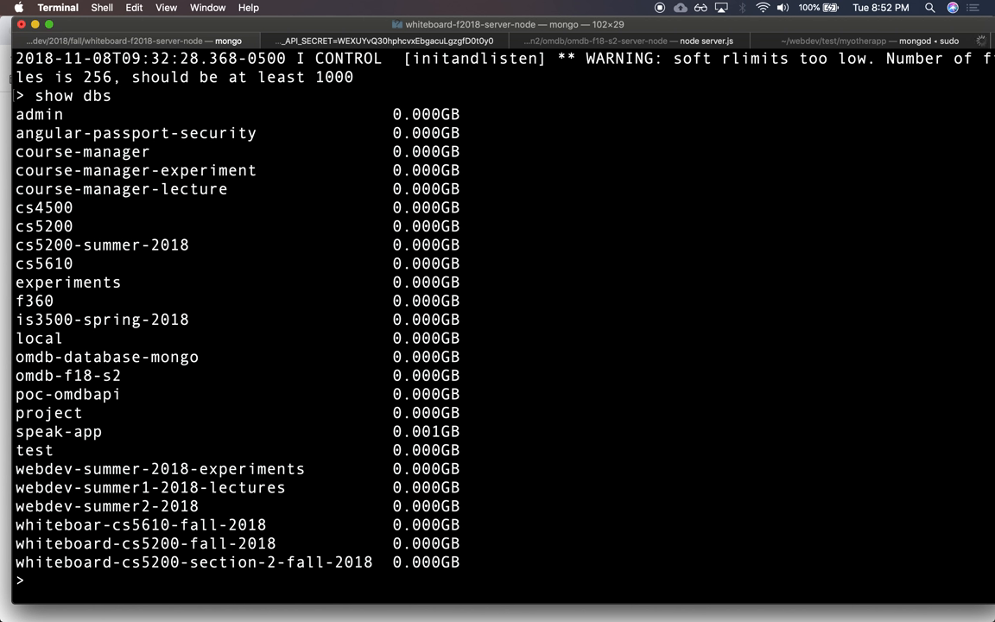
type("use")
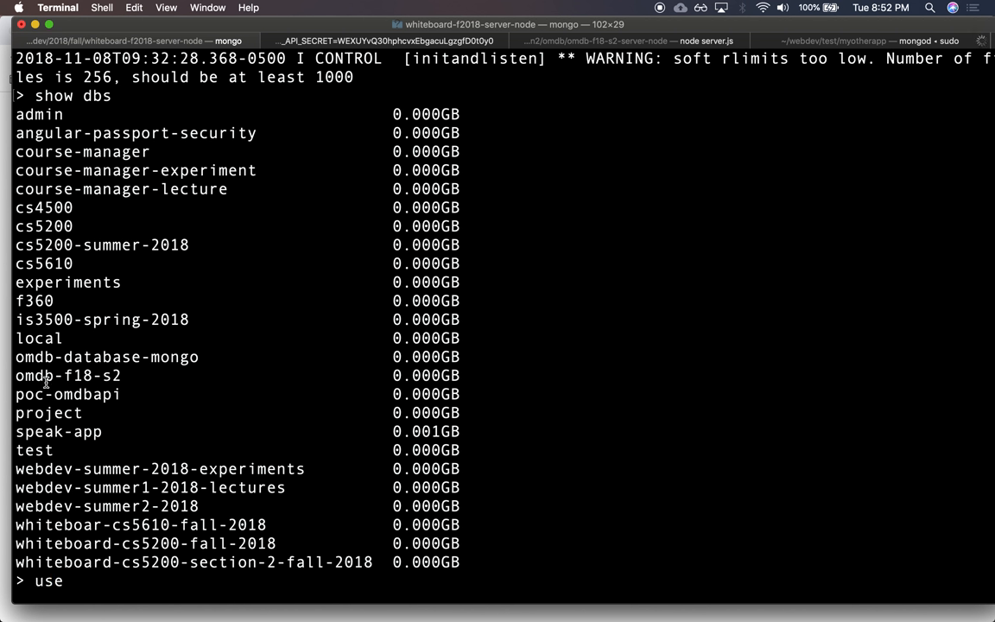
type("omdb-f18-s2")
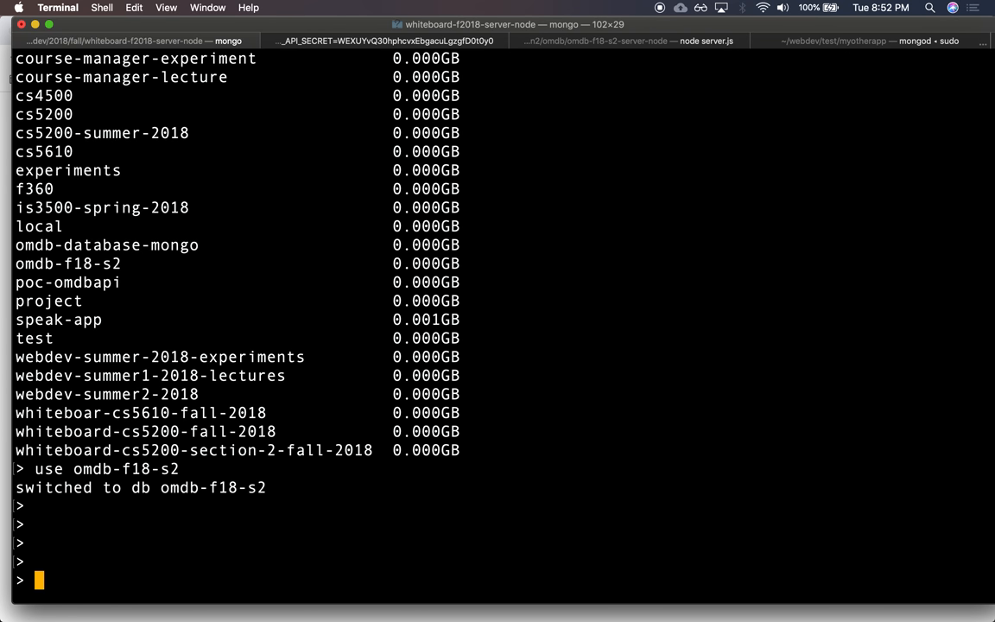
type("show")
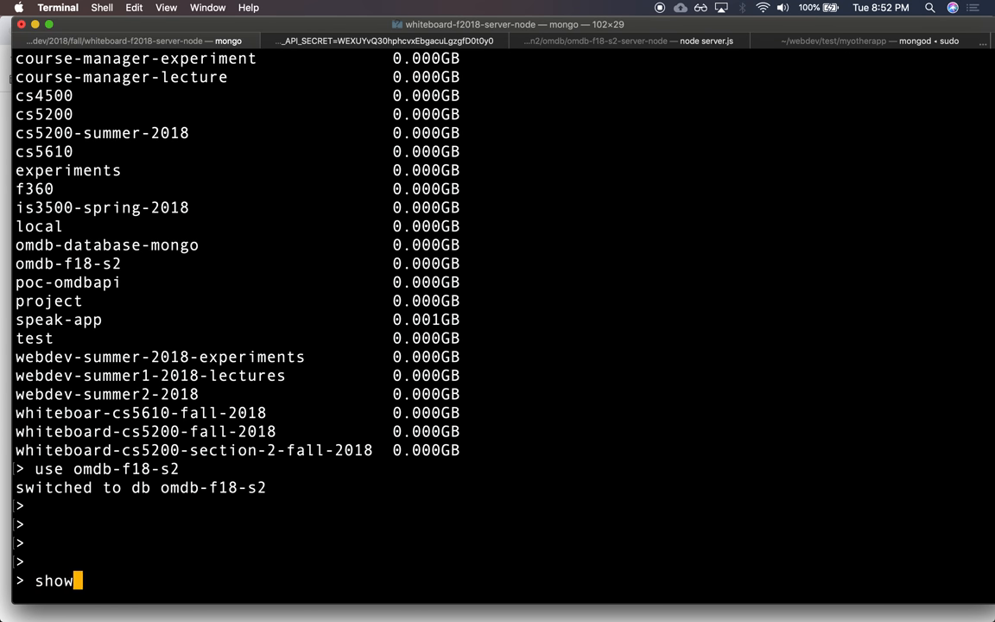
type("collections")
type("db.")
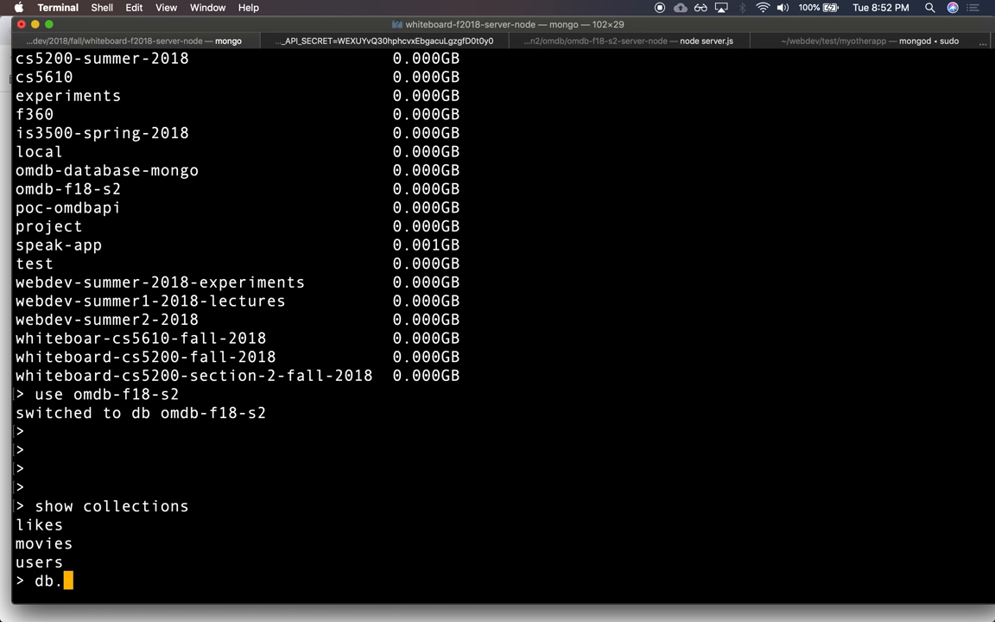
Run db.users.find().pretty() to list all users
type("users.find(")
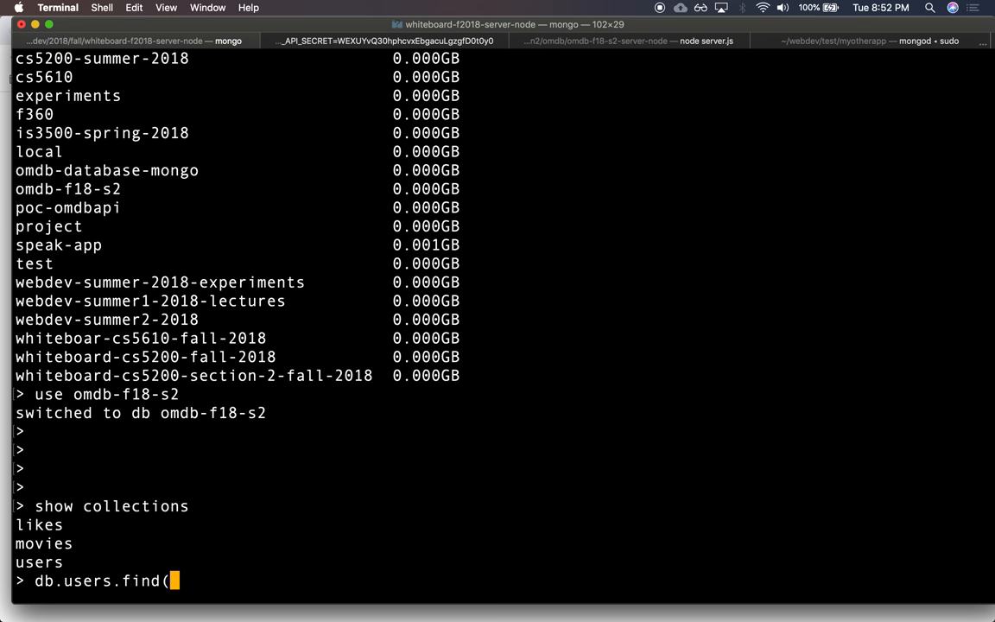
type(").pretty()")
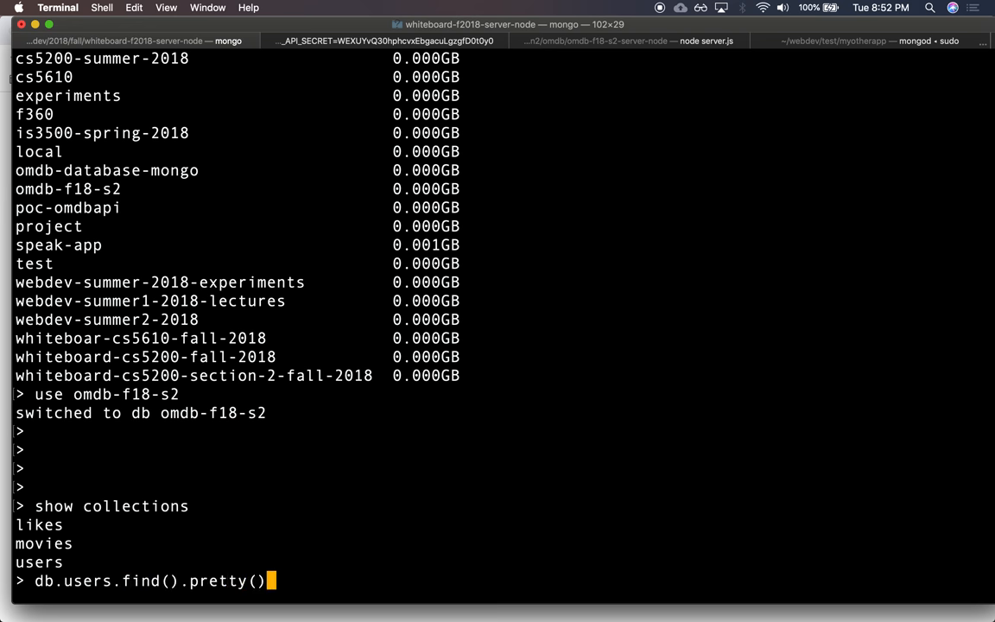
key("enter")
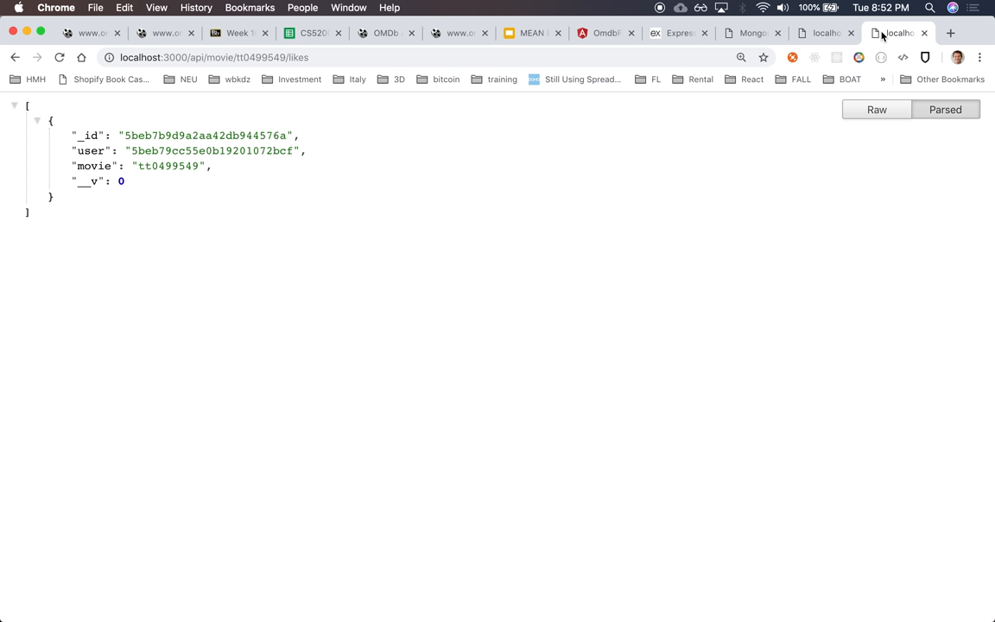
Open movie tt0499549's likes and check that the user is embedded as charlie, Charlie Brown
left_click(61, 150)
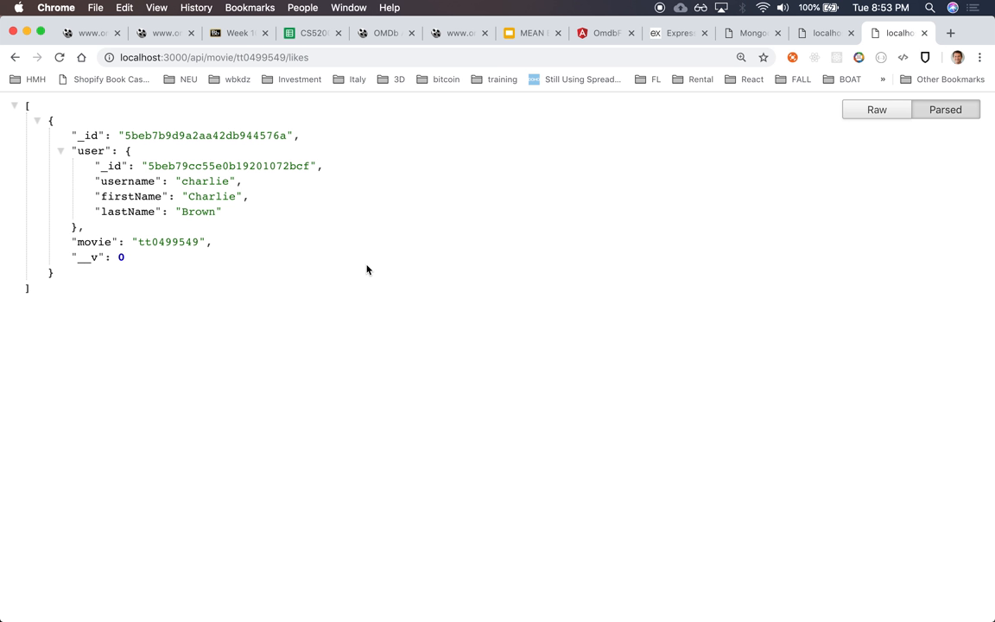
double_click(205, 180)
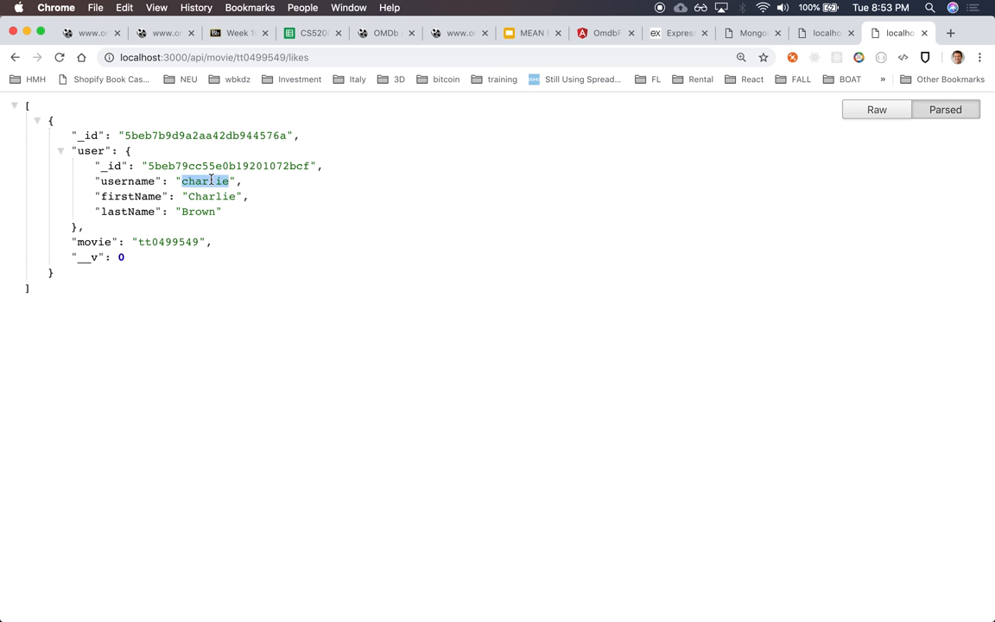